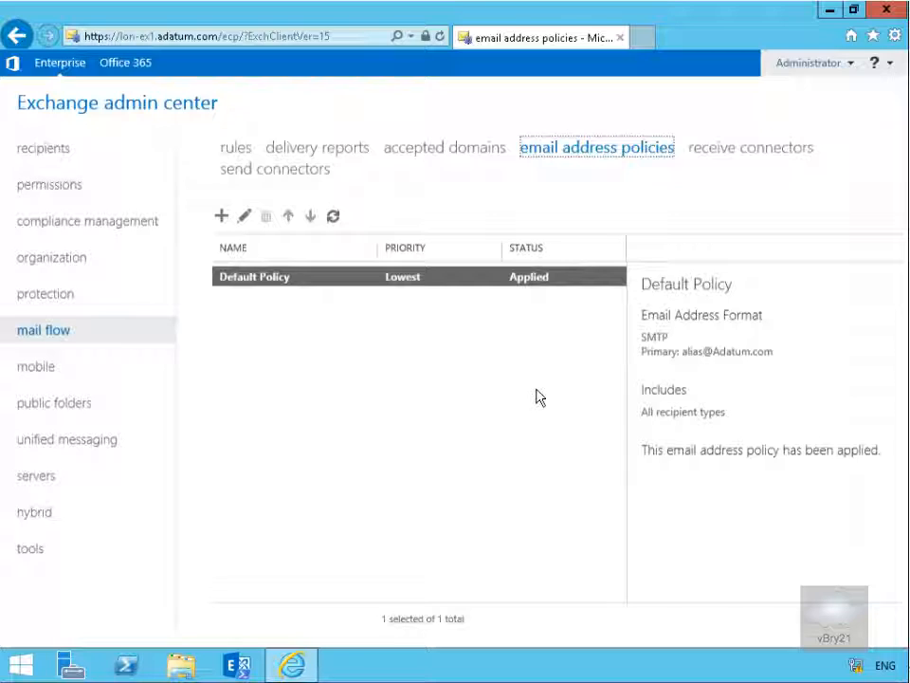
mouse_move(378, 287)
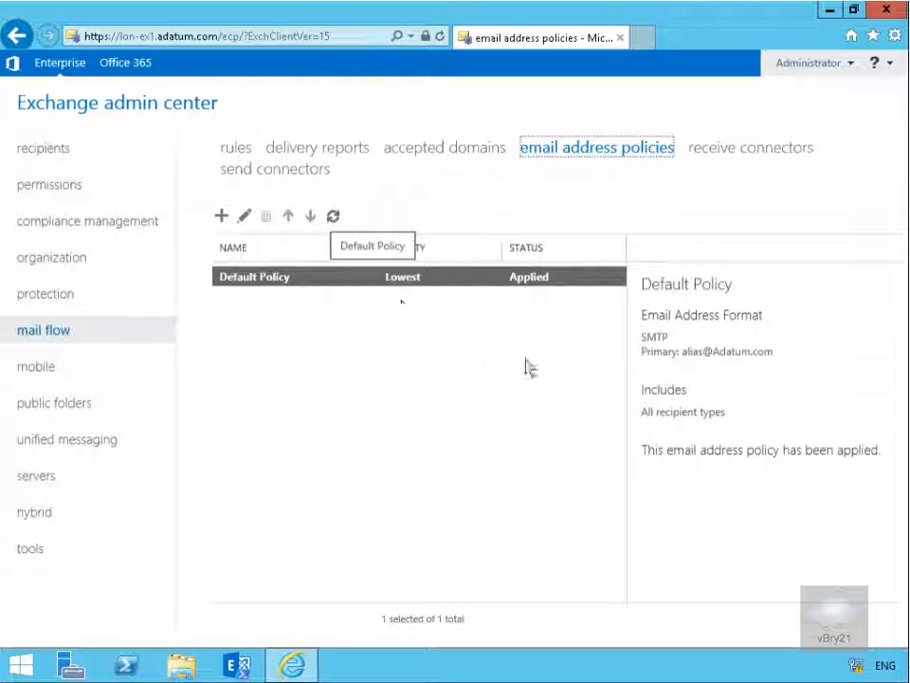
mouse_move(750, 368)
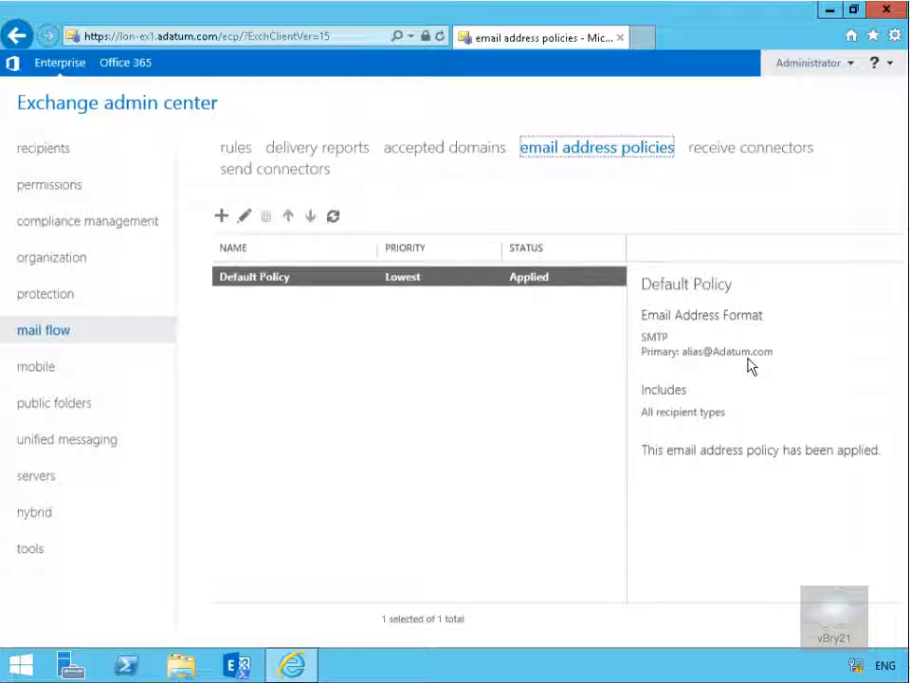
mouse_move(690, 372)
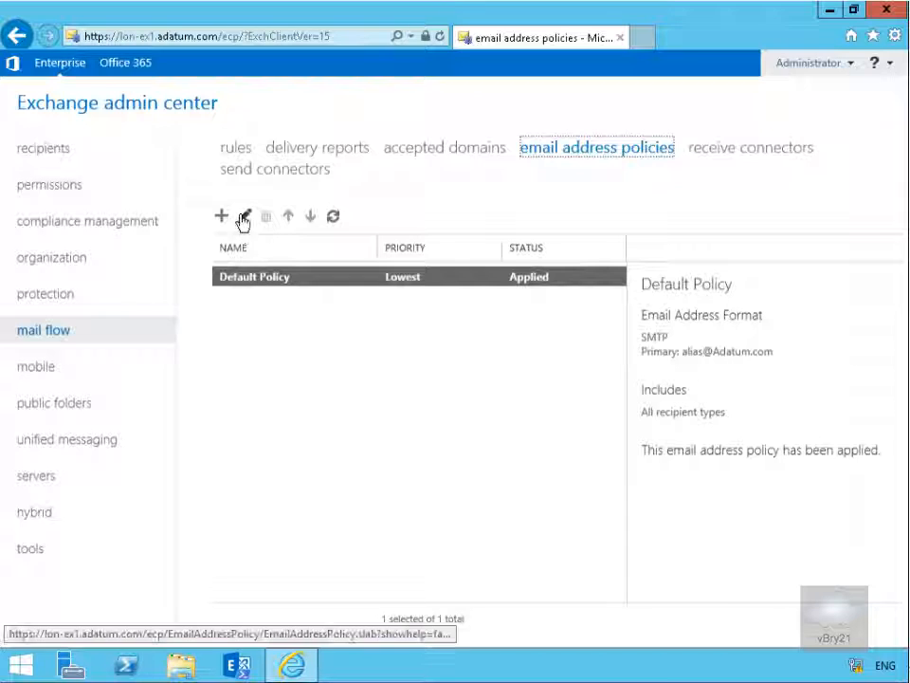
- Edit the Default Policy and start a new email address format
left_click(243, 216)
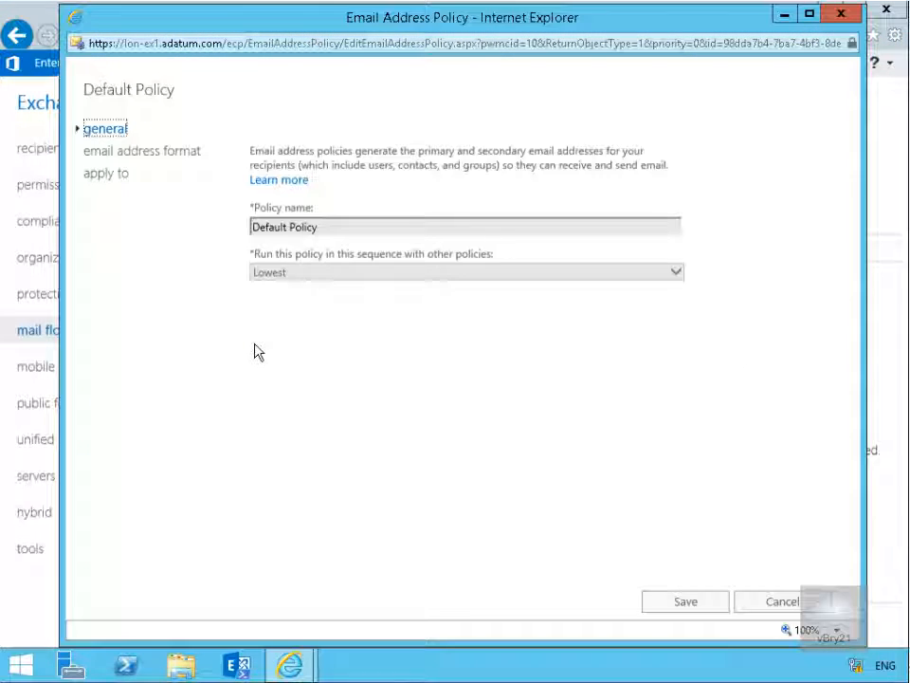
mouse_move(324, 265)
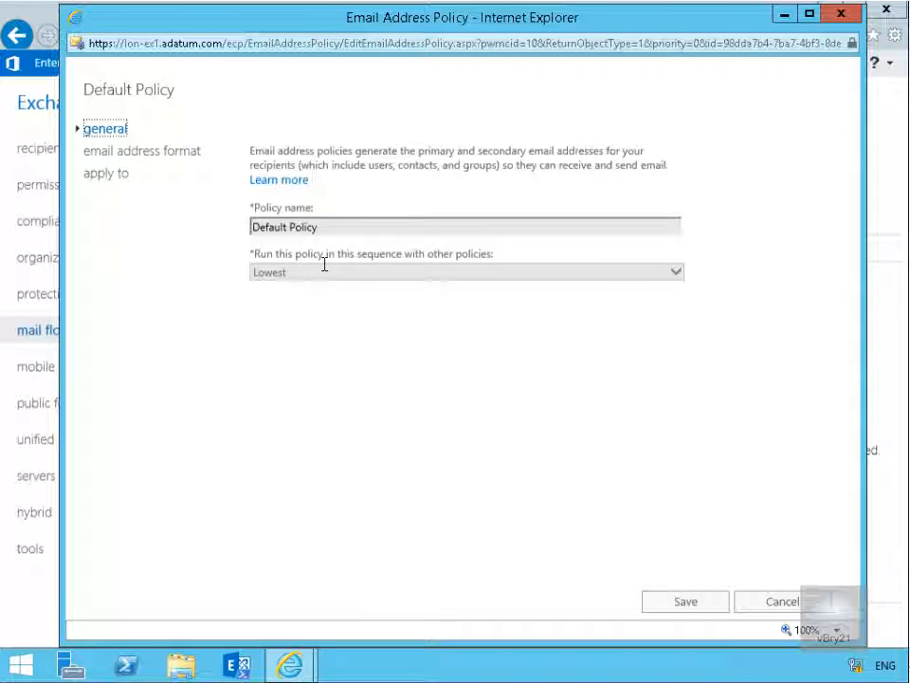
mouse_move(167, 171)
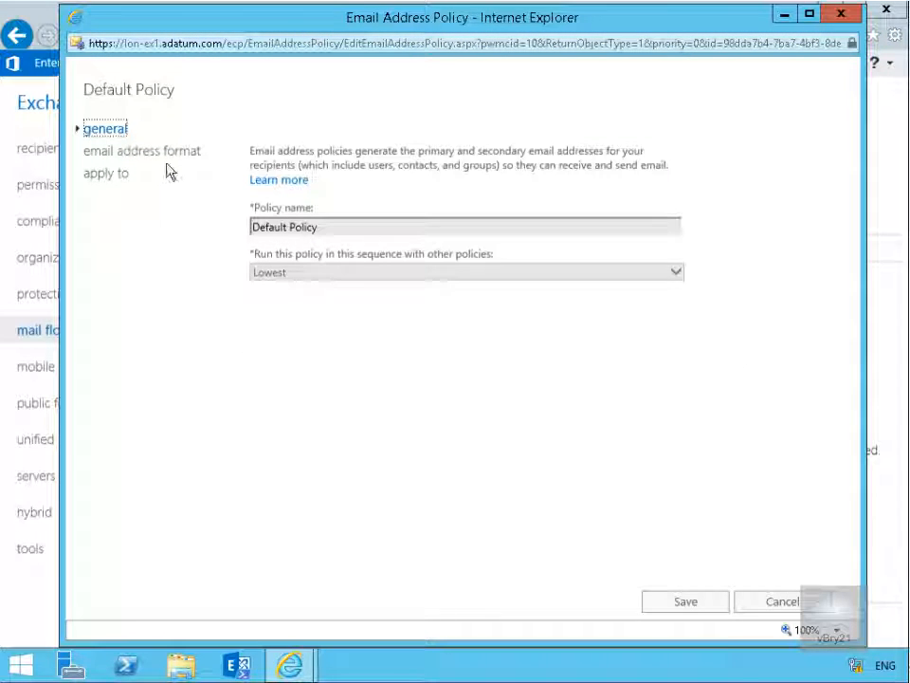
left_click(140, 152)
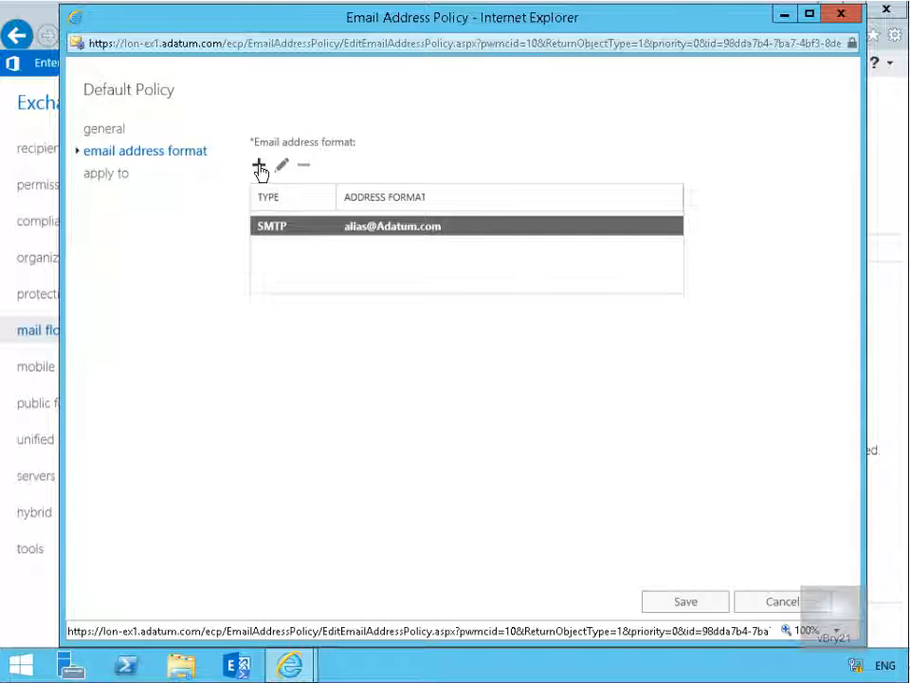
left_click(258, 165)
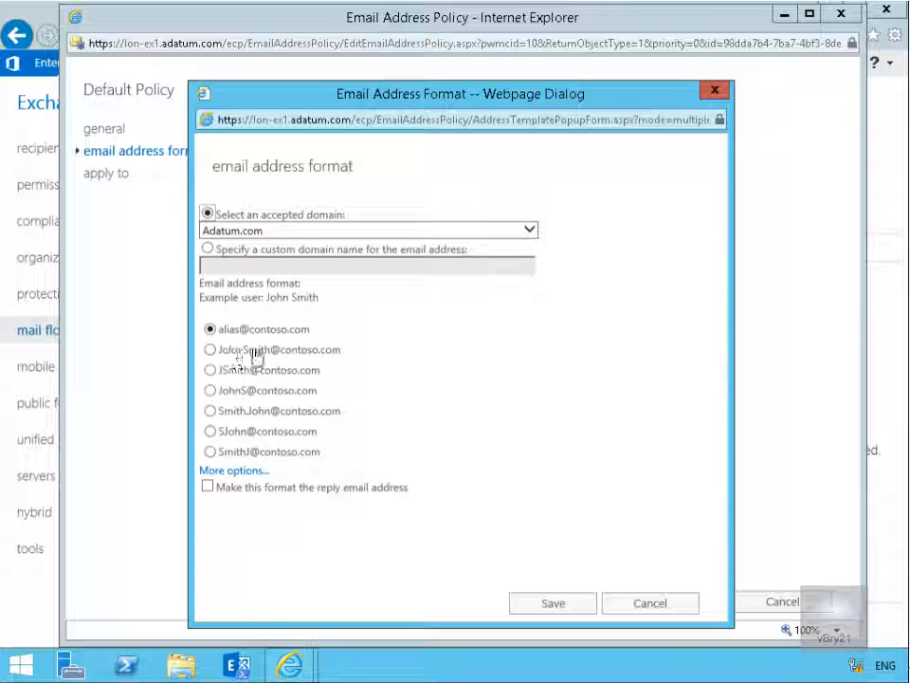
- Add the John.Smith format as the reply address and save it
left_click(209, 349)
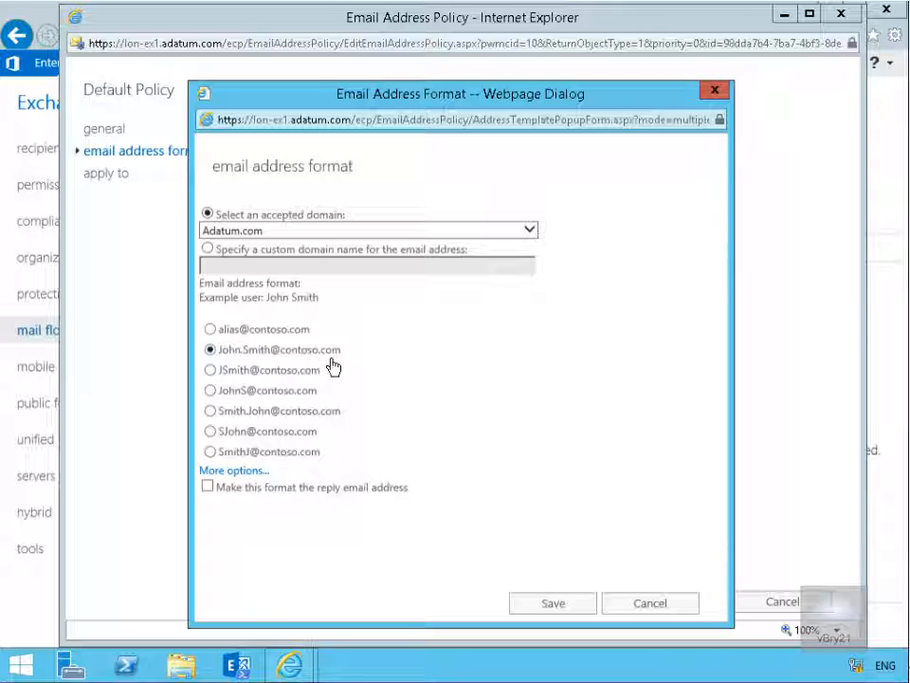
mouse_move(223, 383)
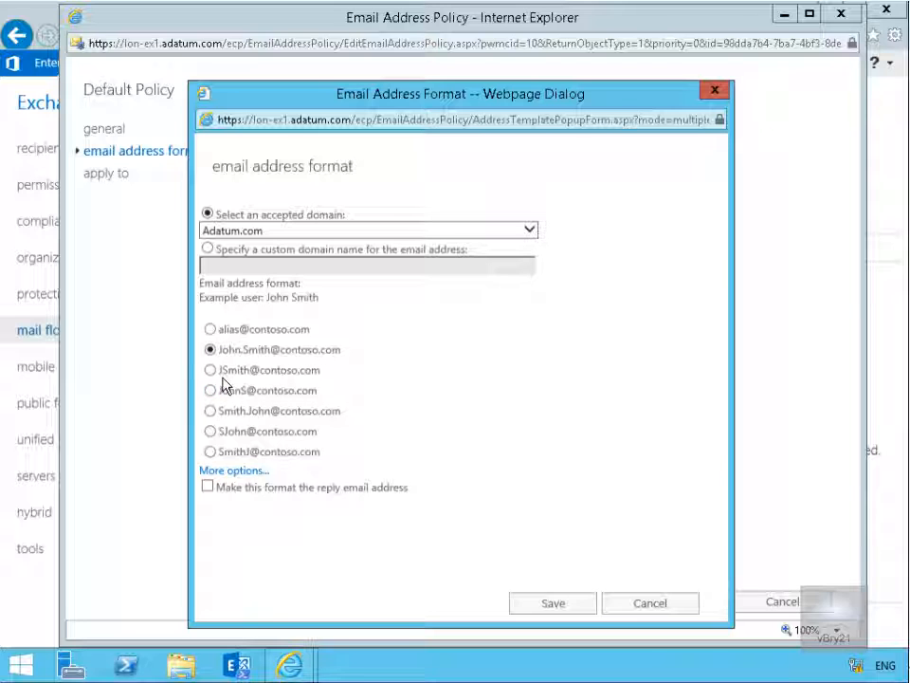
mouse_move(245, 398)
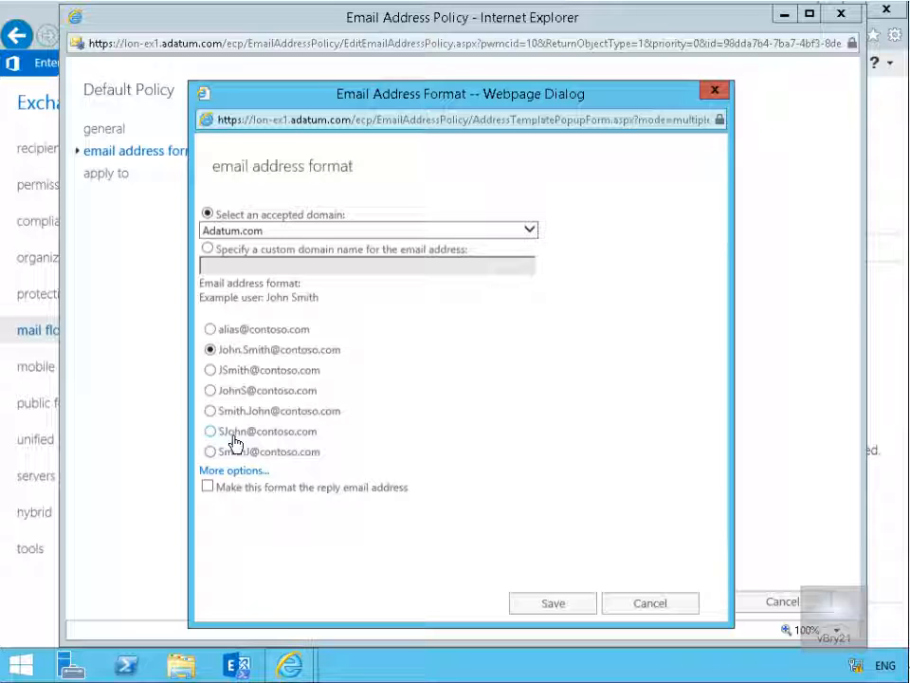
mouse_move(266, 414)
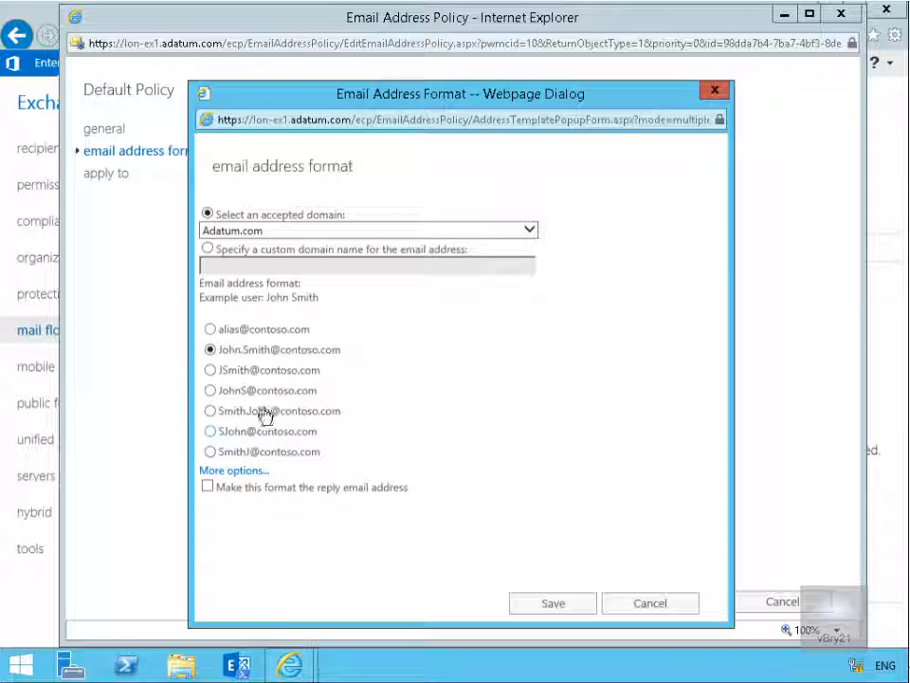
mouse_move(258, 421)
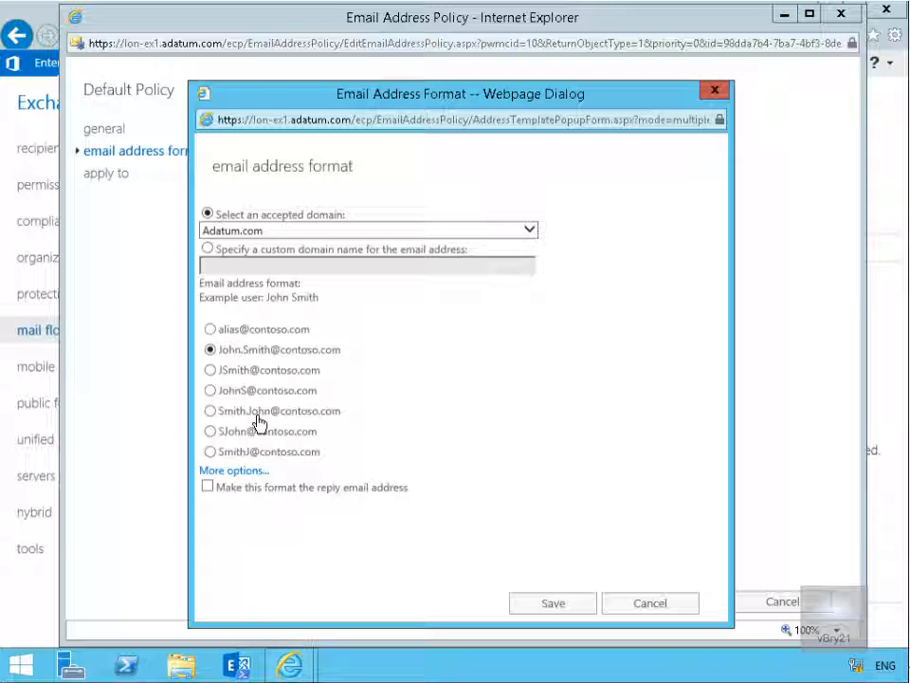
mouse_move(208, 486)
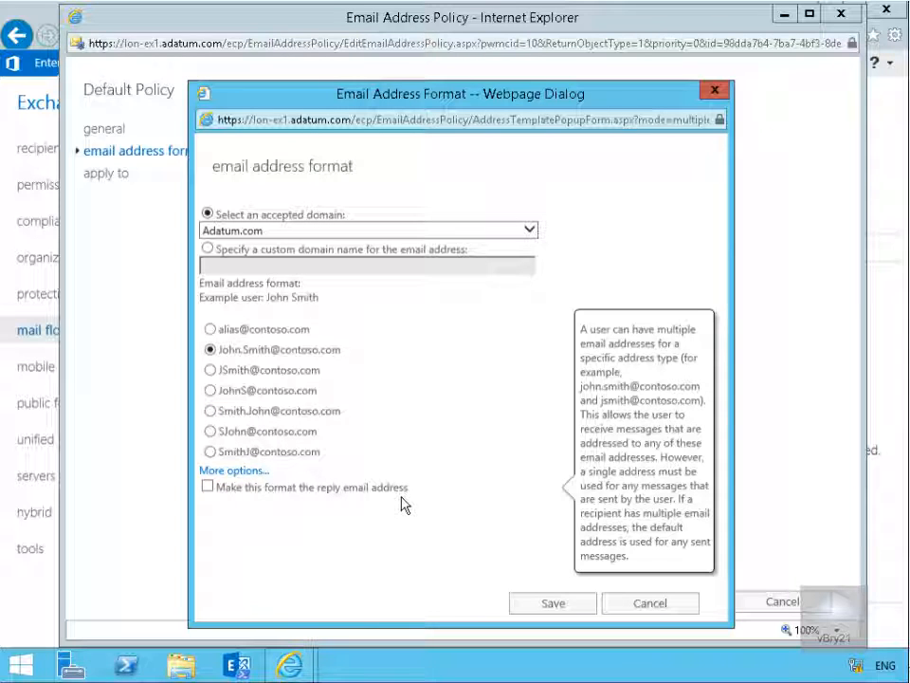
left_click(207, 485)
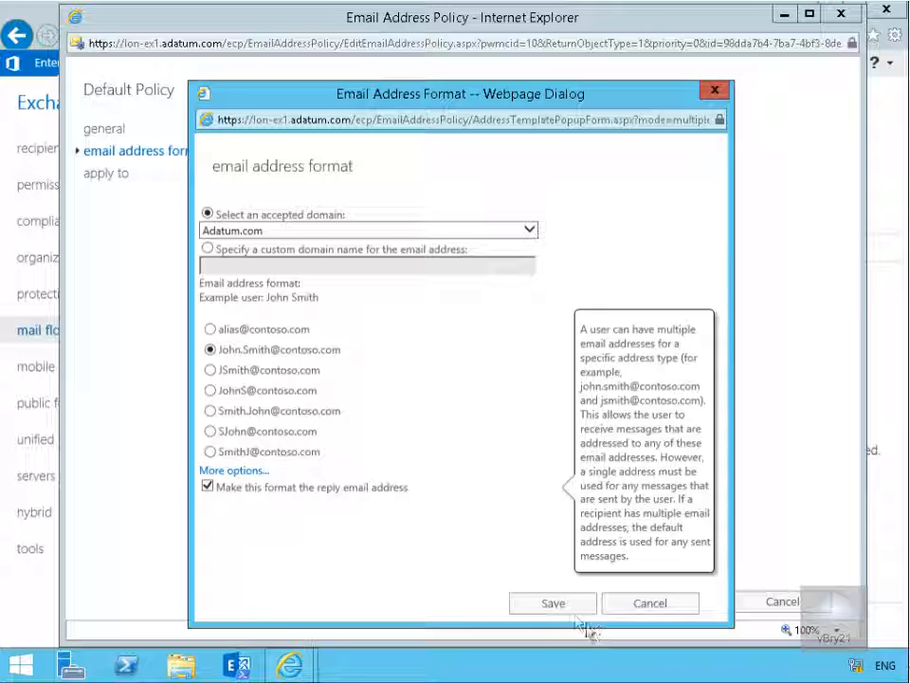
left_click(554, 603)
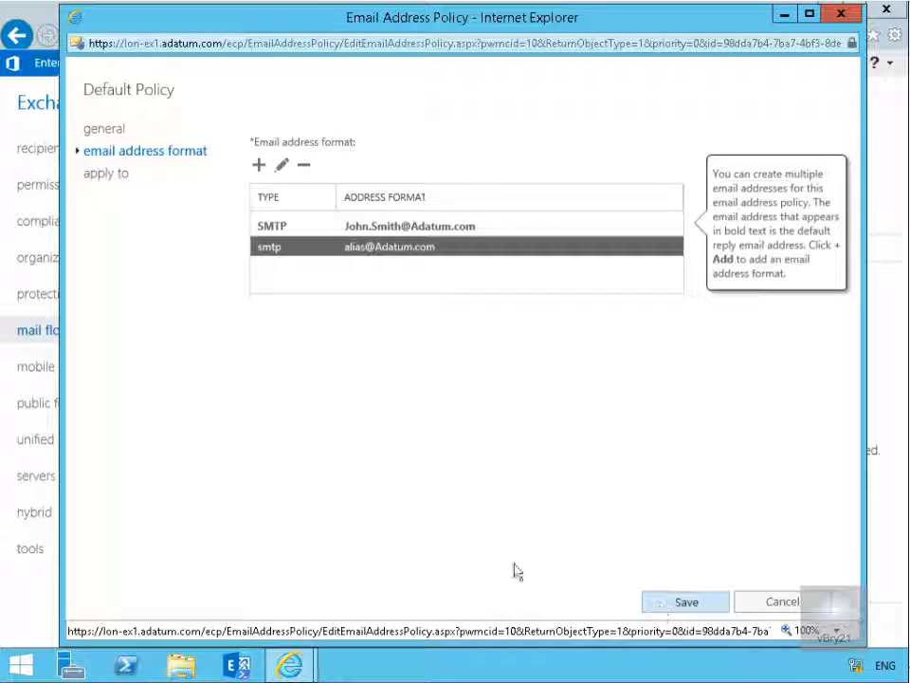
- Save the Default Policy, apply it, and confirm until its status reads Applied
left_click(686, 602)
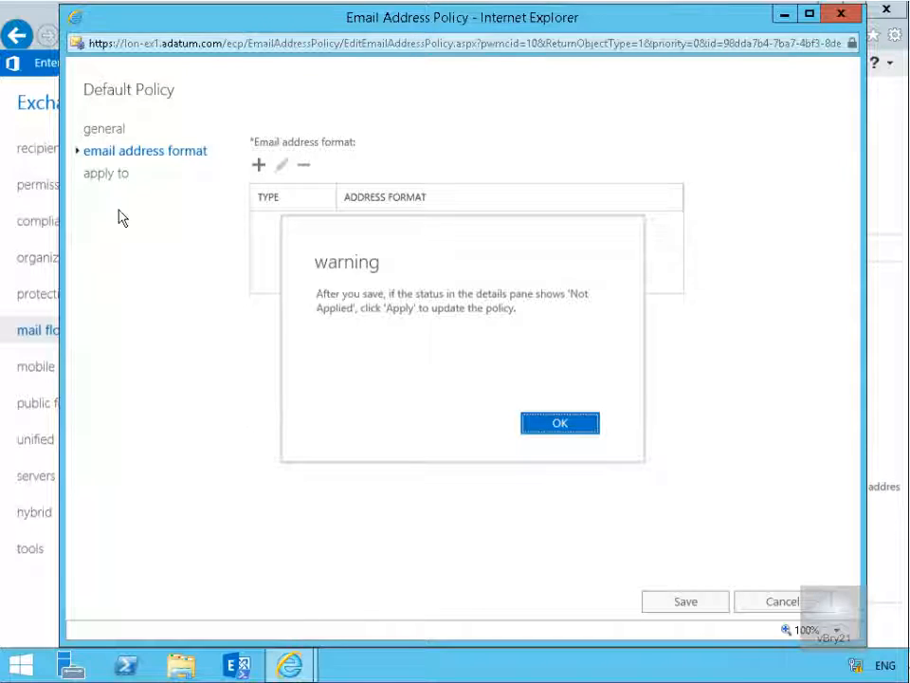
left_click(560, 422)
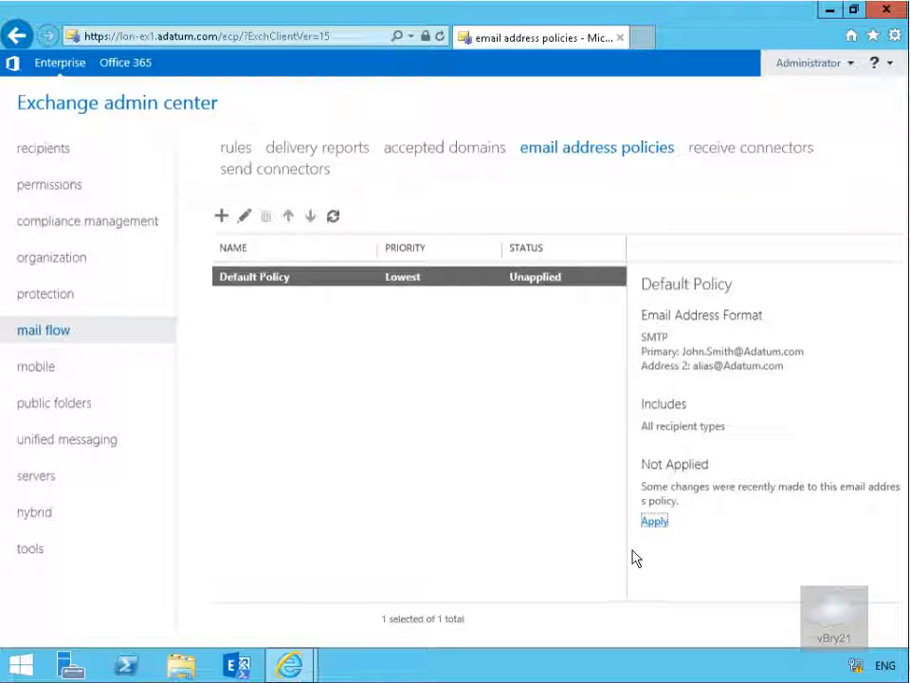
left_click(654, 520)
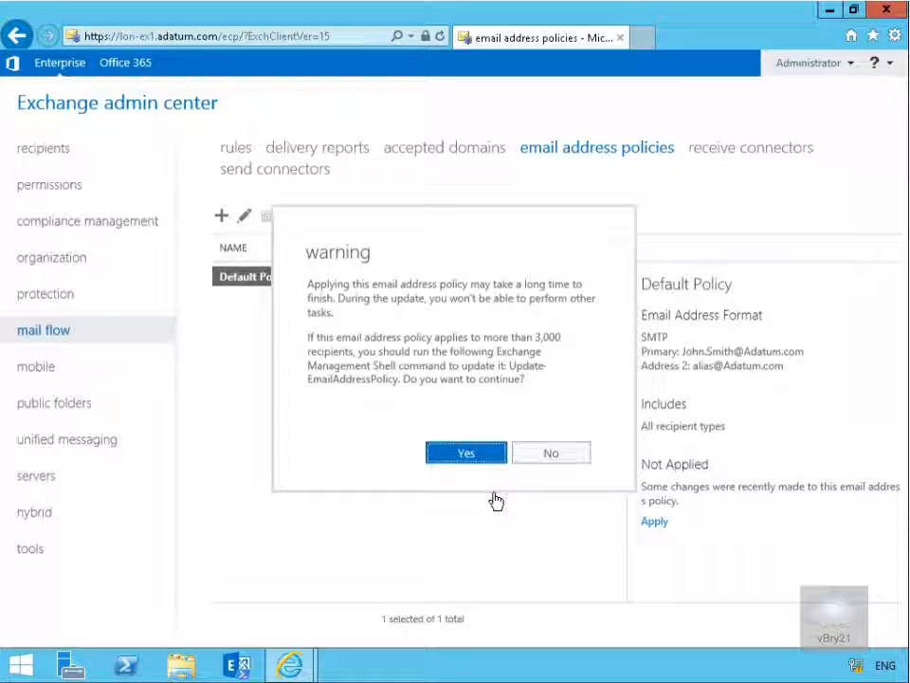
left_click(467, 452)
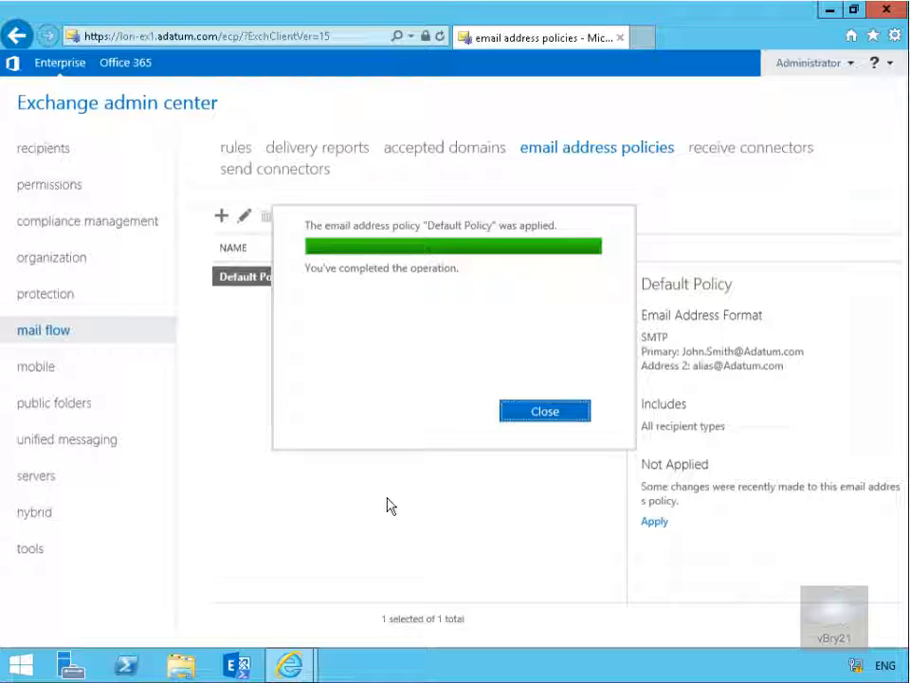
left_click(545, 409)
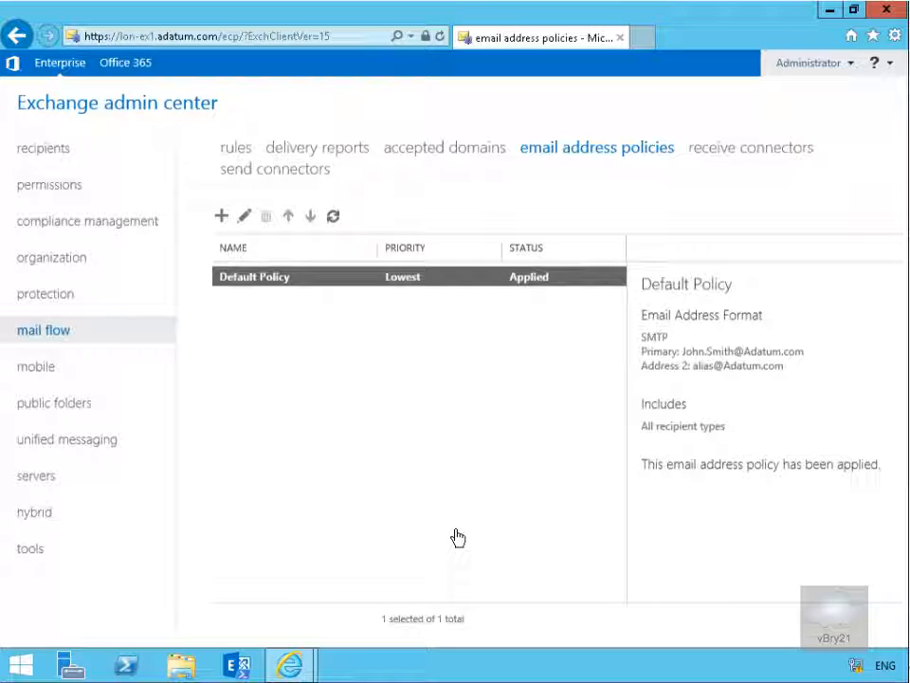
mouse_move(186, 318)
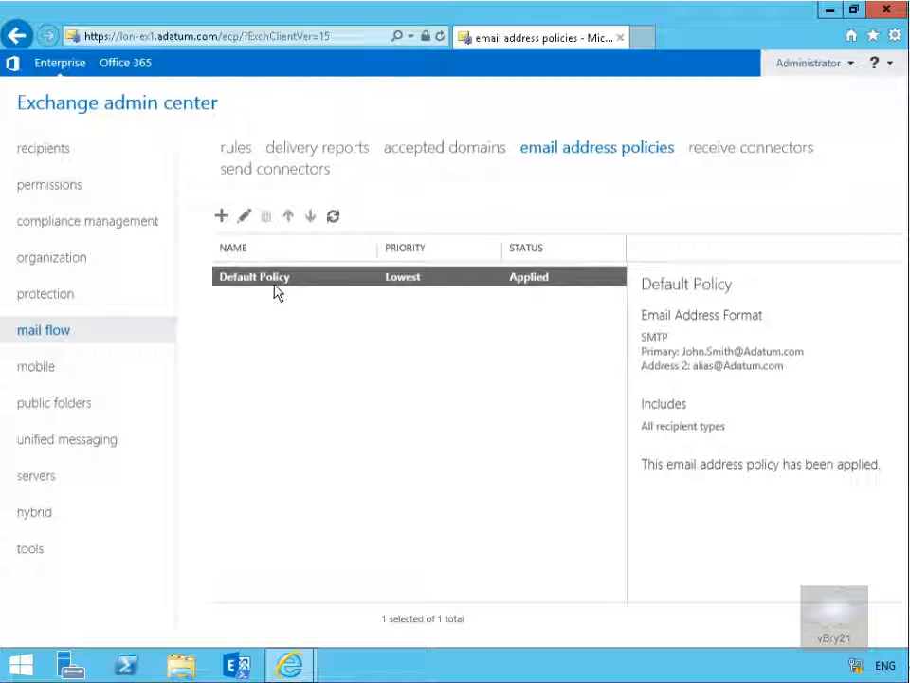
mouse_move(357, 322)
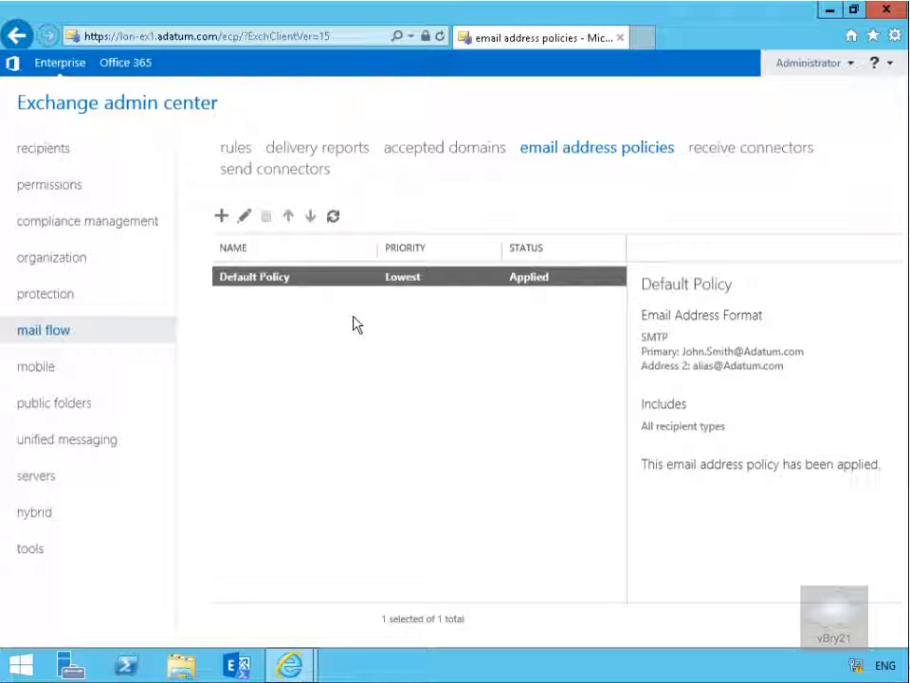
mouse_move(364, 288)
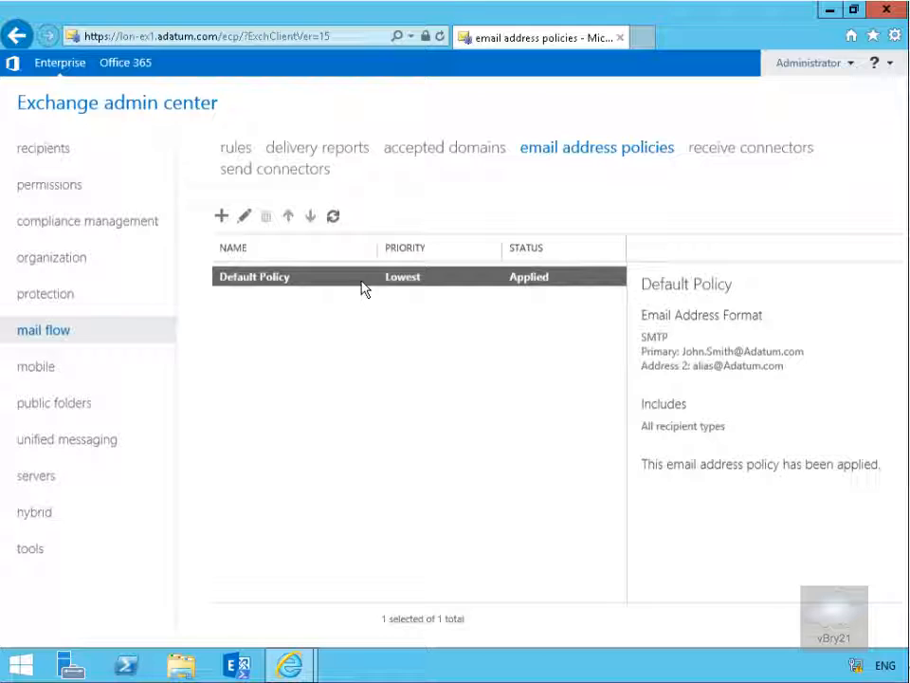
mouse_move(368, 279)
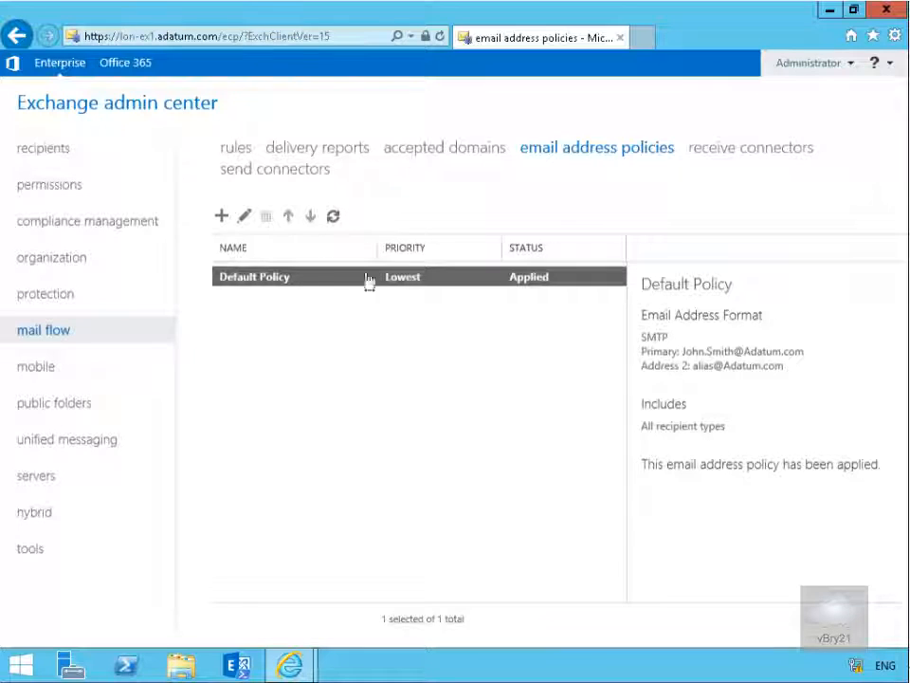
- Show the accepted domains list with Adatum.com as default
left_click(444, 148)
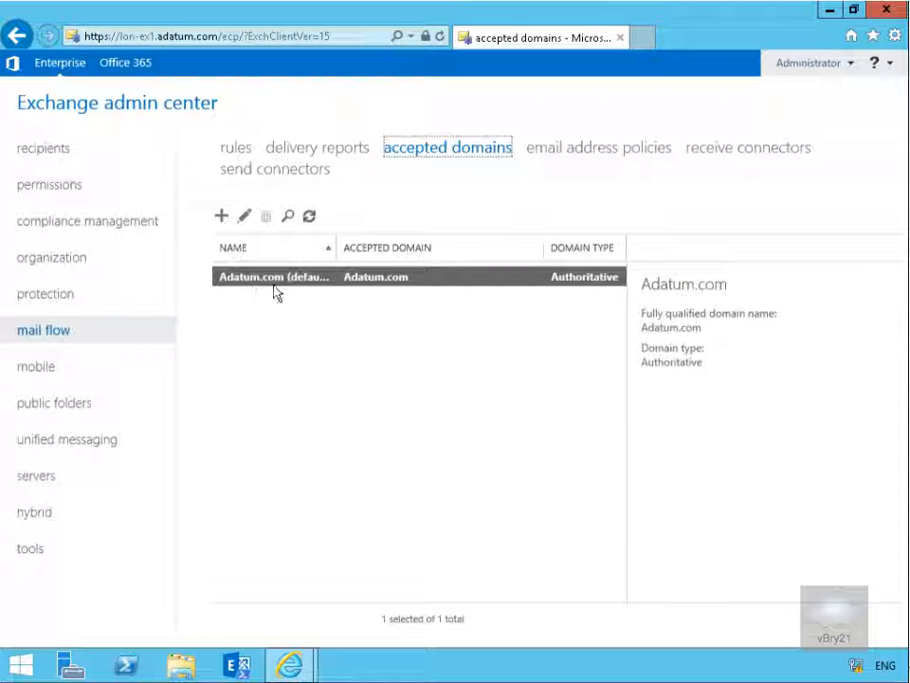
mouse_move(275, 277)
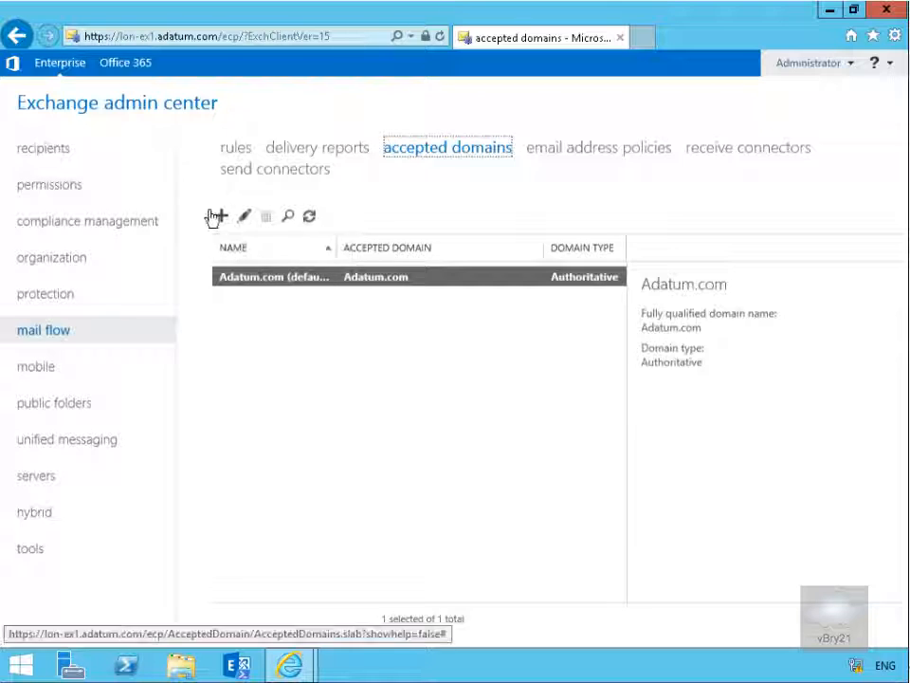
- Create an authoritative accepted domain 'Sales domain' for sales.adatum.com and save it
left_click(216, 217)
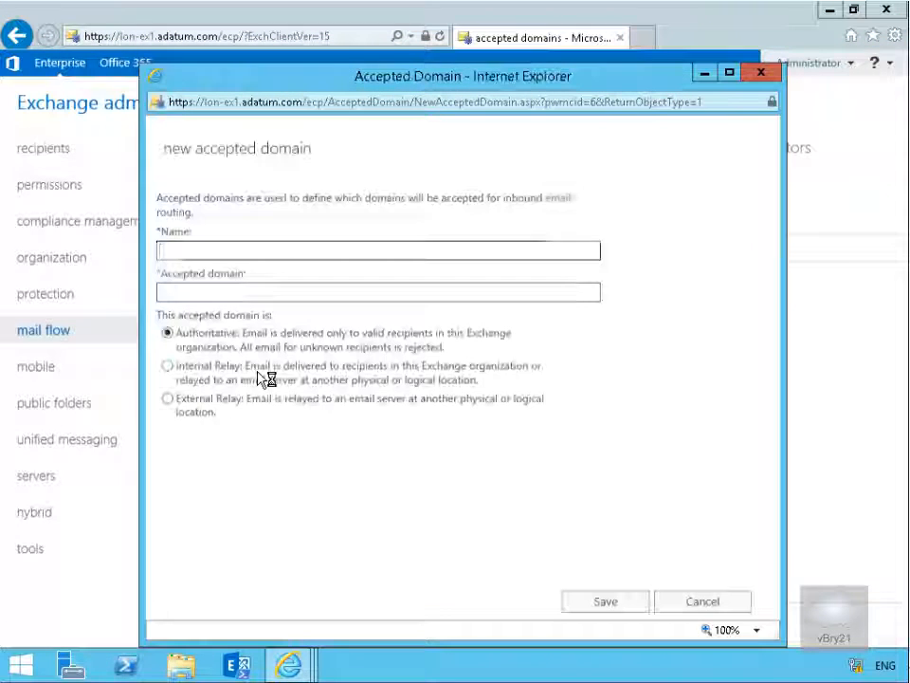
left_click(377, 250)
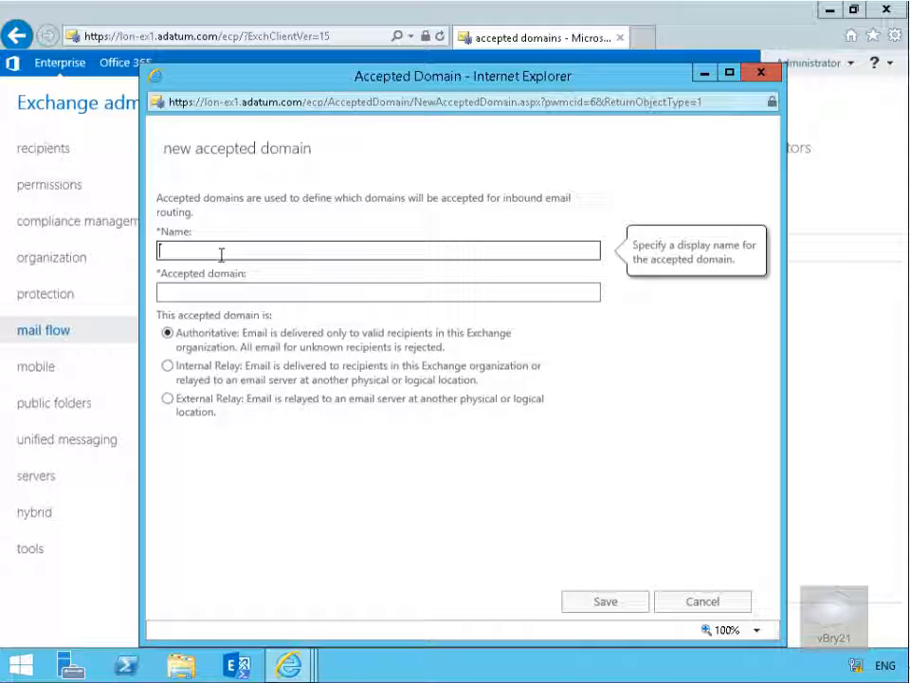
type("Sales")
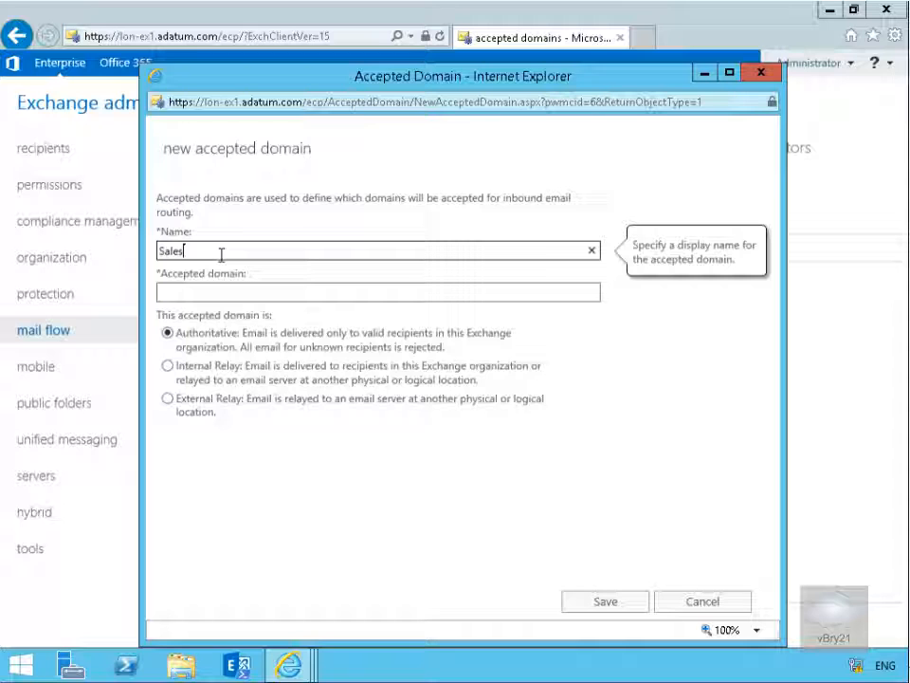
type("dom")
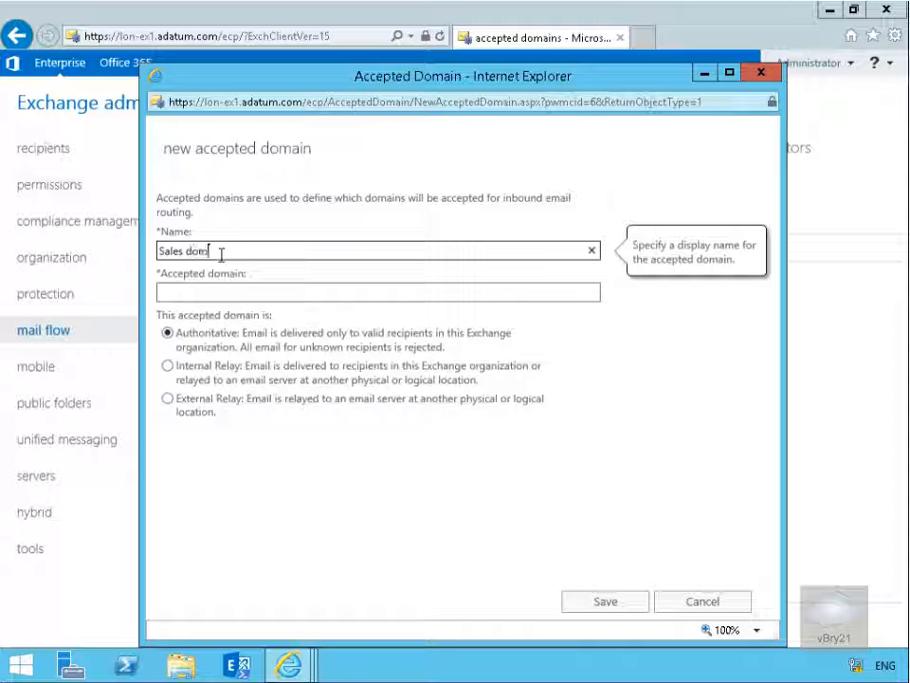
left_click(377, 292)
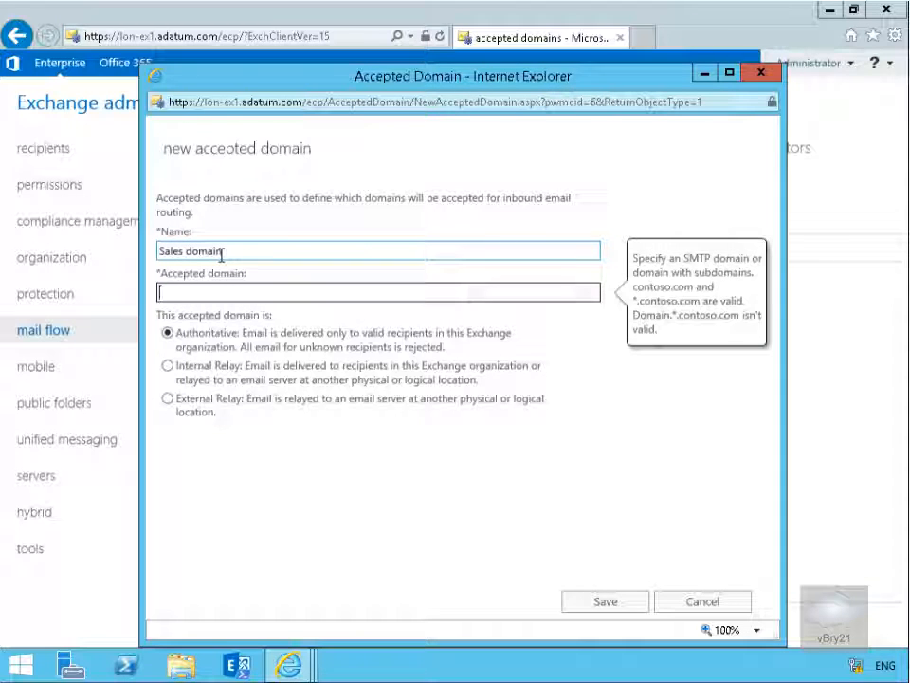
type("sales.")
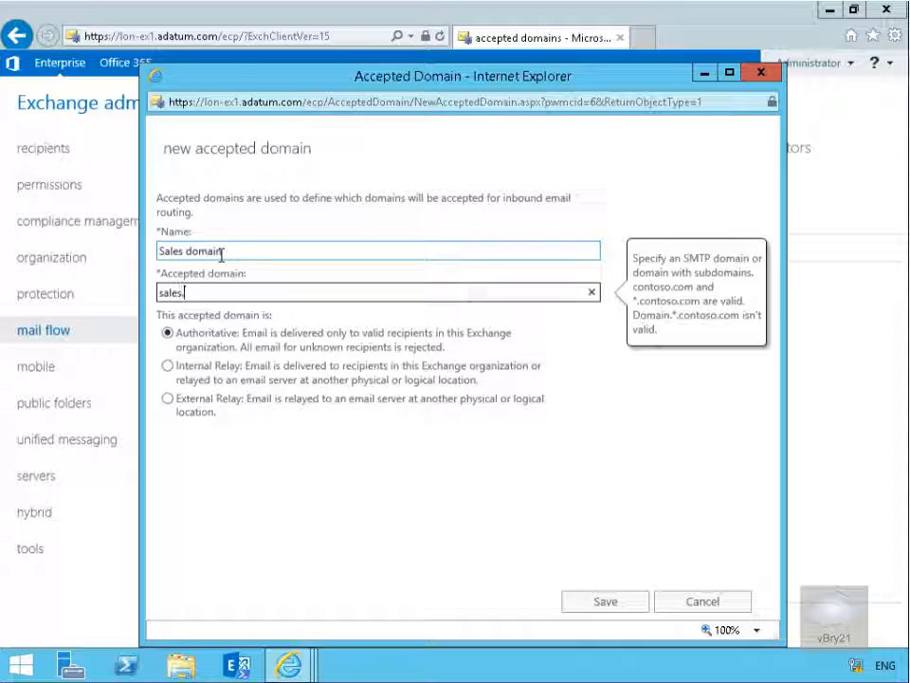
type("adatum.com")
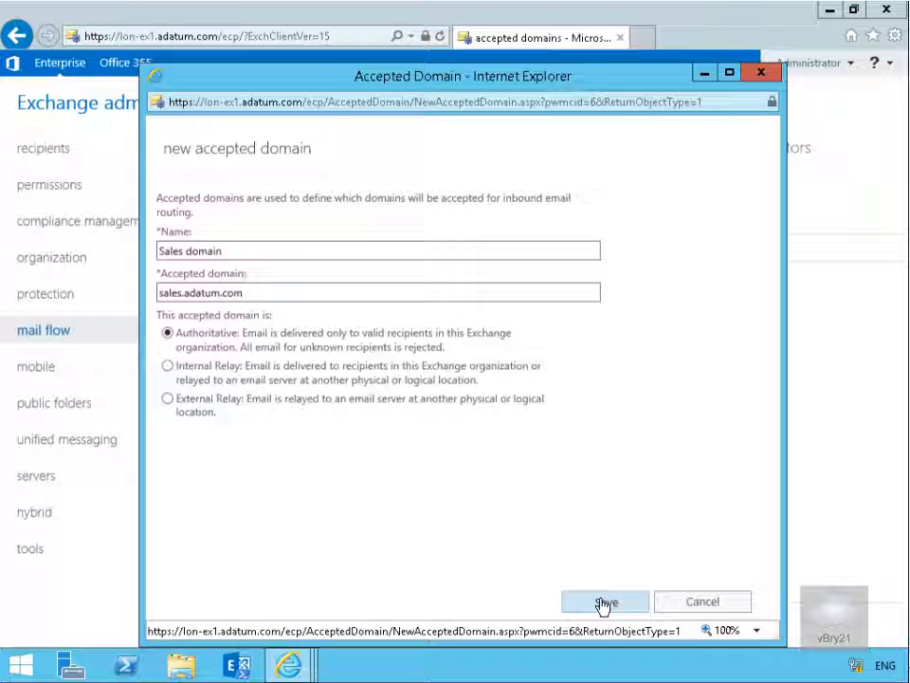
left_click(605, 601)
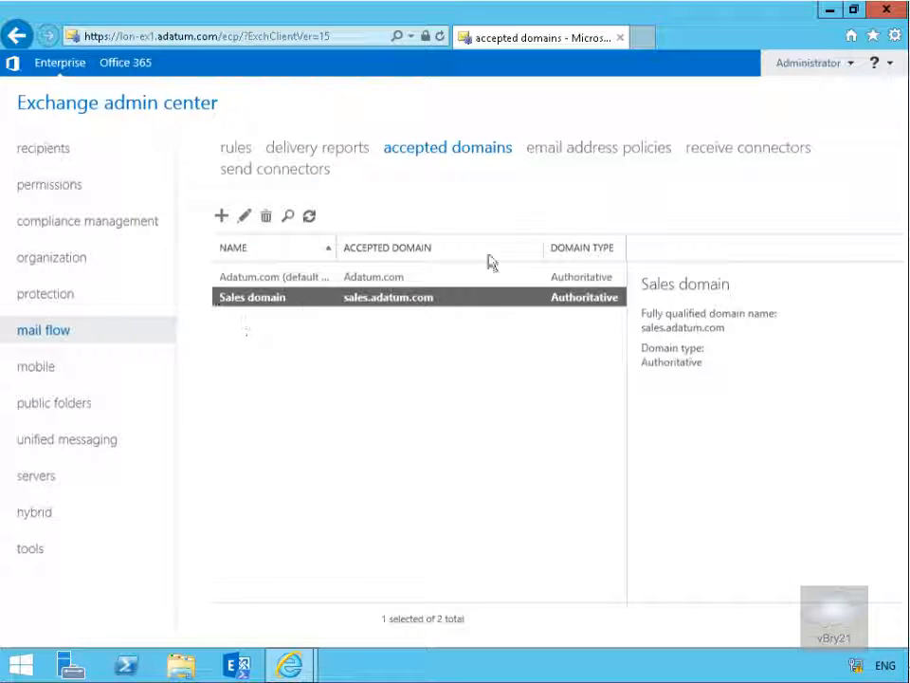
- Create a new email address policy named 'Sales Email'
left_click(596, 148)
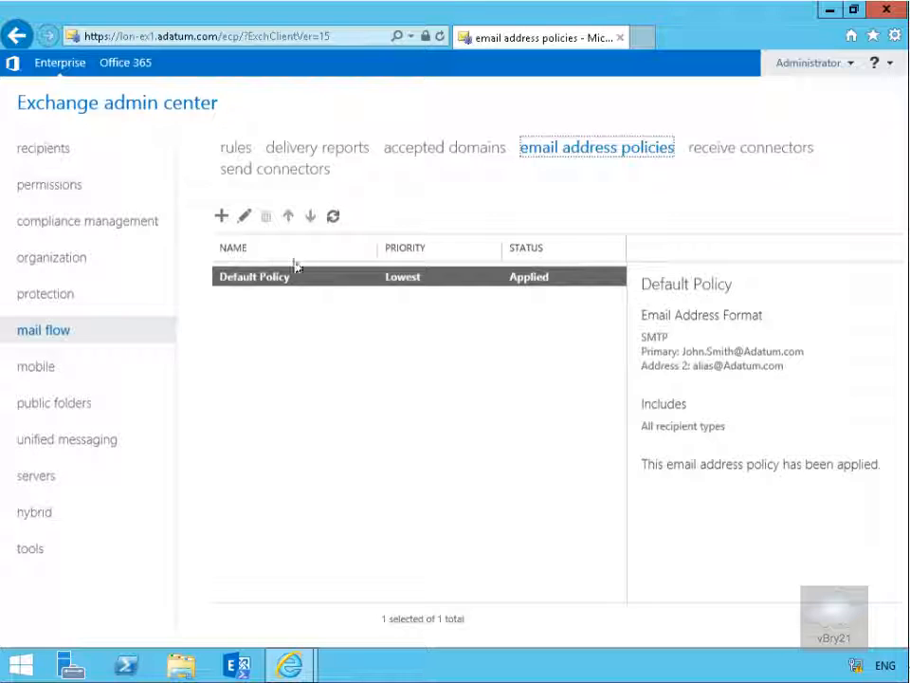
left_click(220, 216)
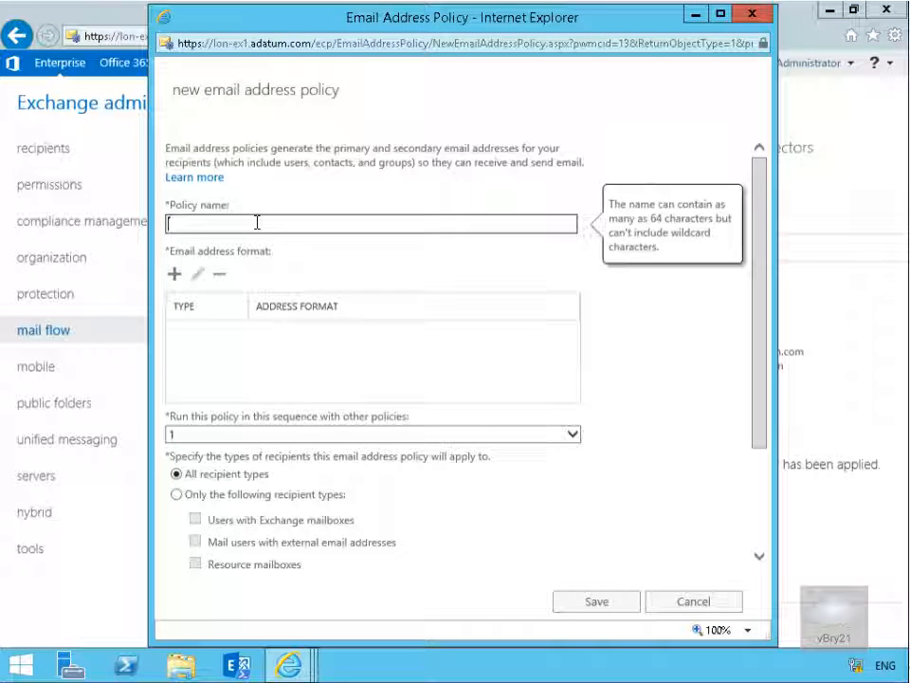
type("Sales")
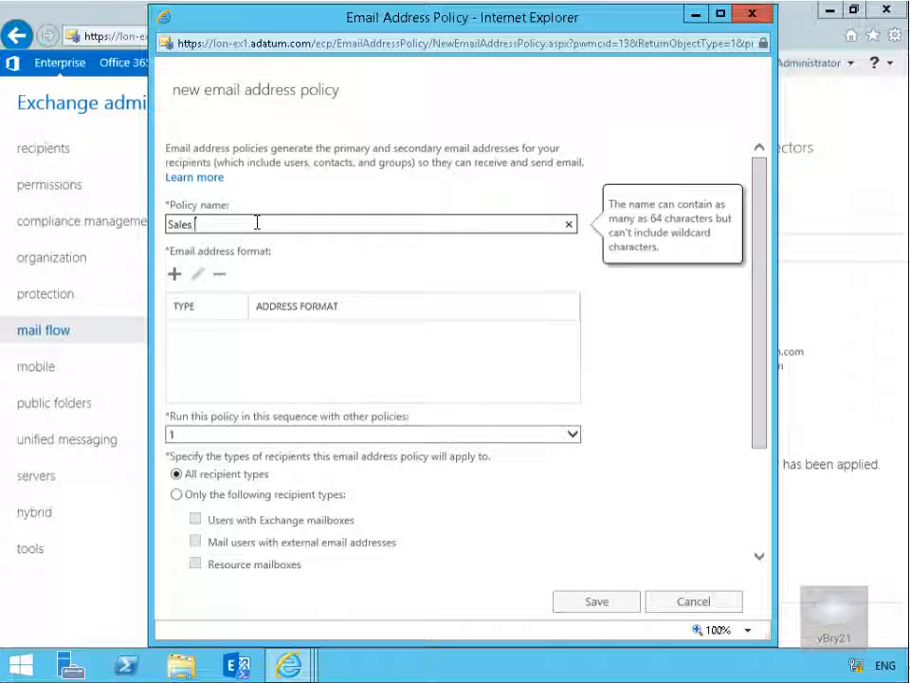
type("Email")
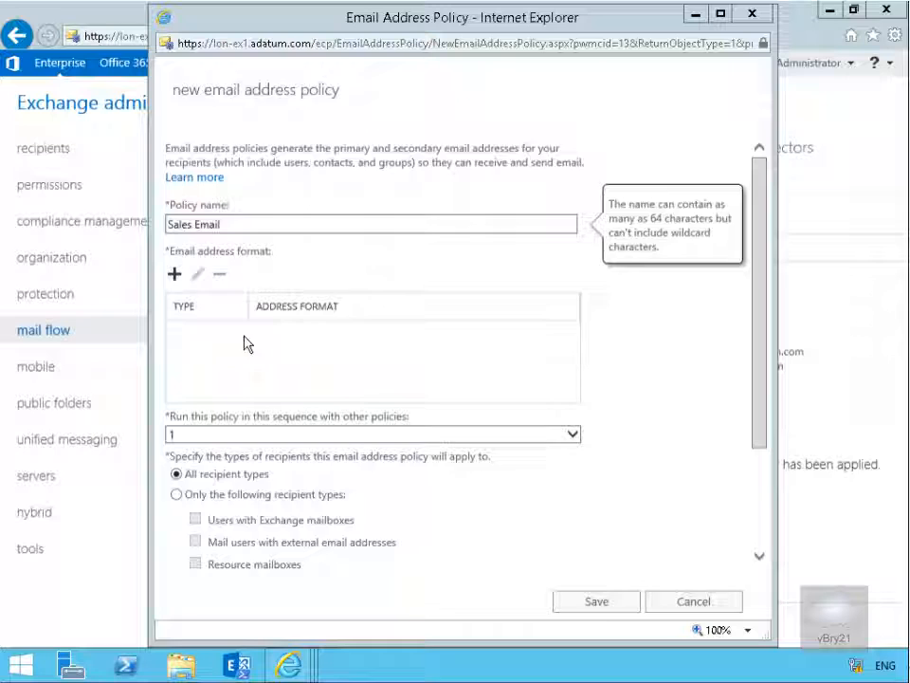
left_click(174, 273)
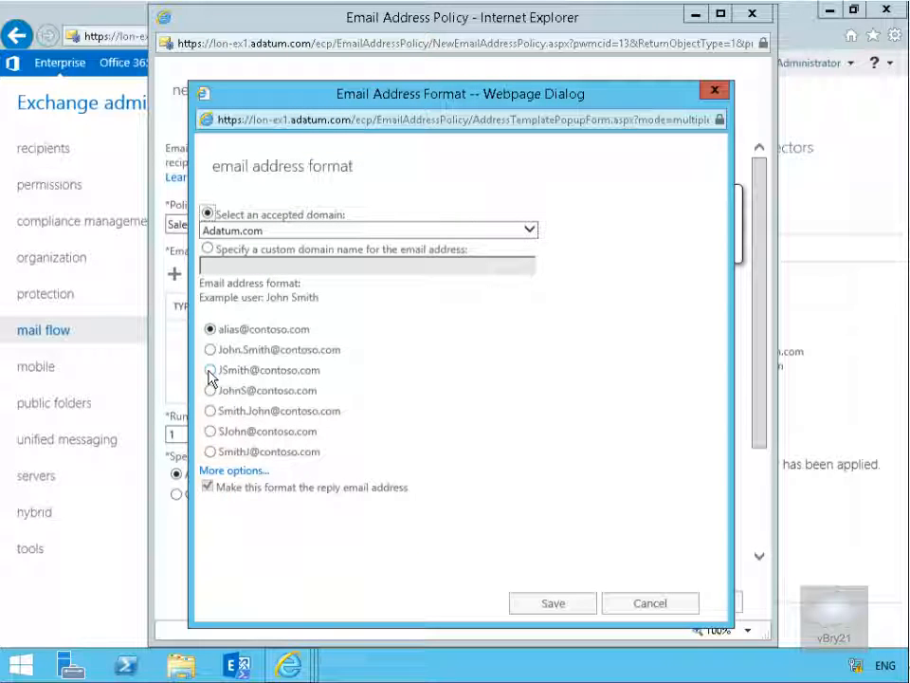
left_click(209, 370)
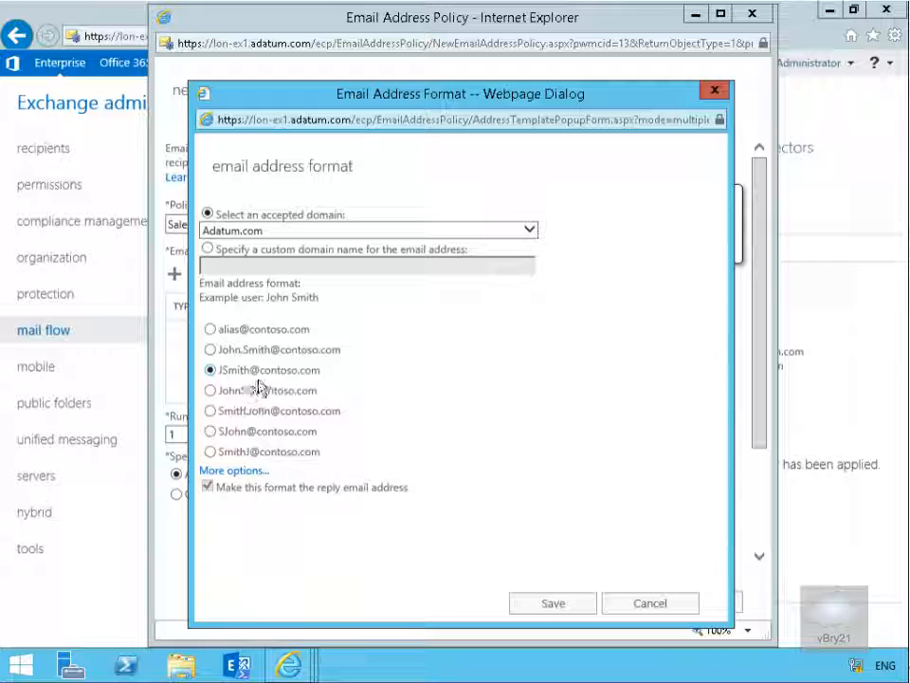
mouse_move(303, 413)
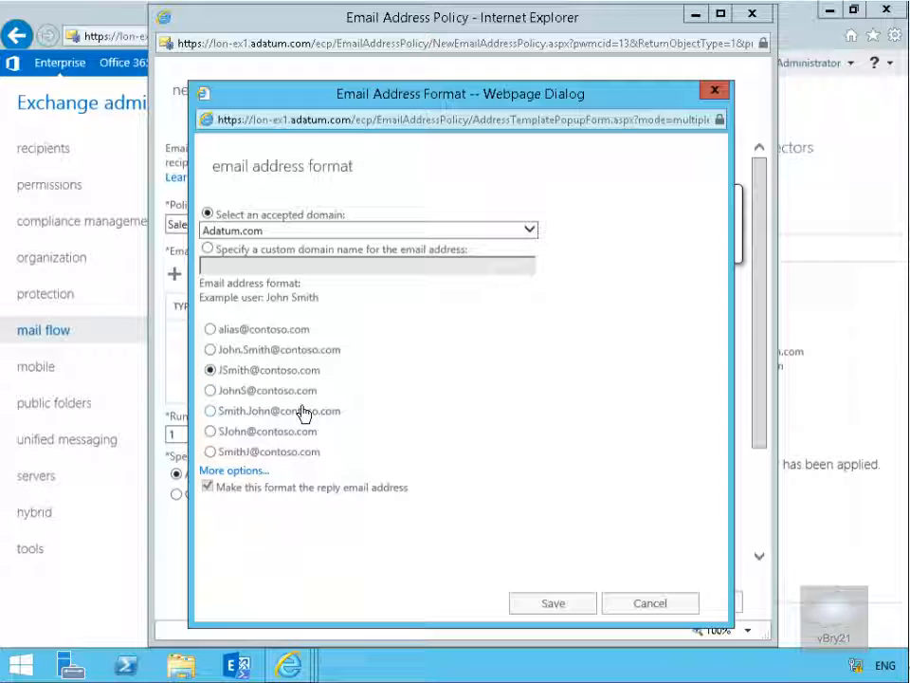
mouse_move(391, 277)
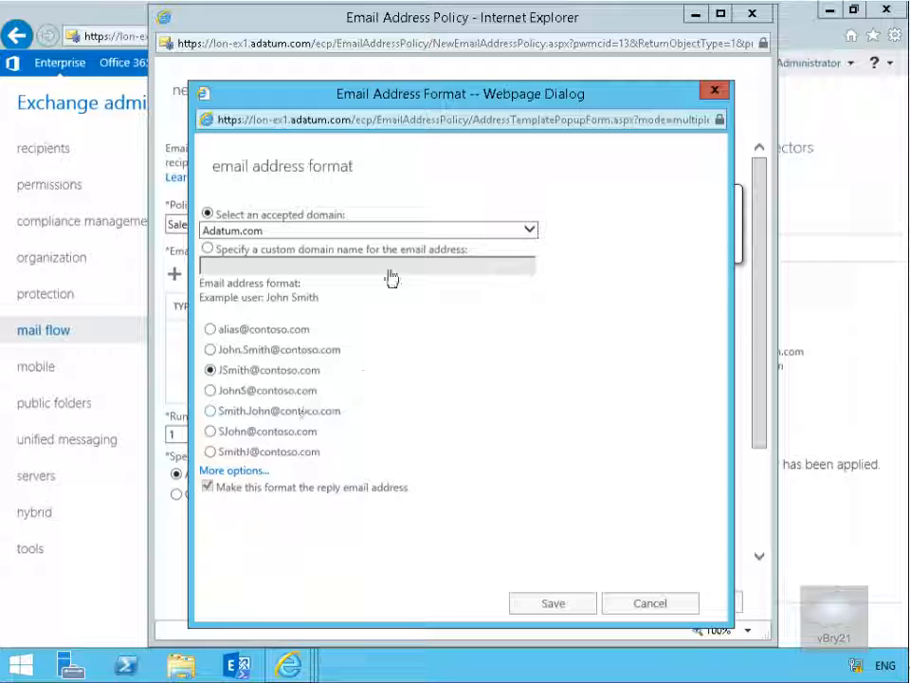
mouse_move(377, 497)
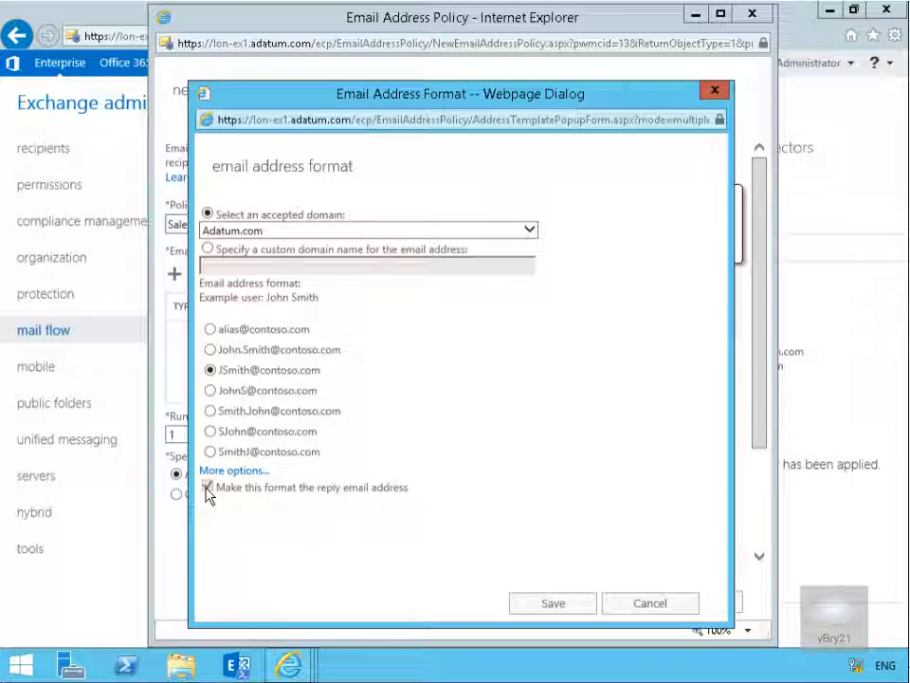
left_click(208, 486)
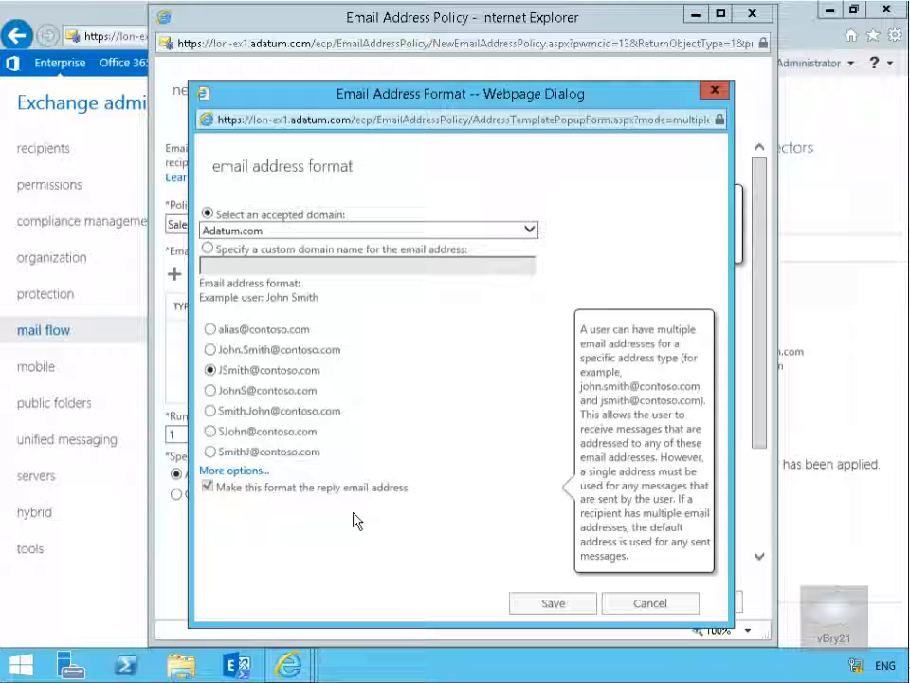
mouse_move(383, 505)
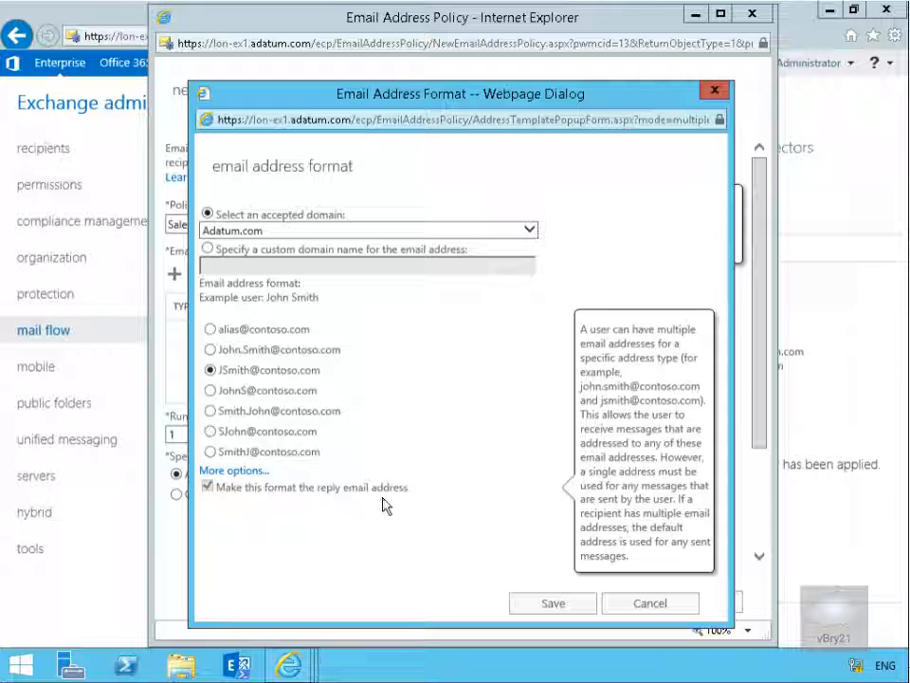
left_click(553, 603)
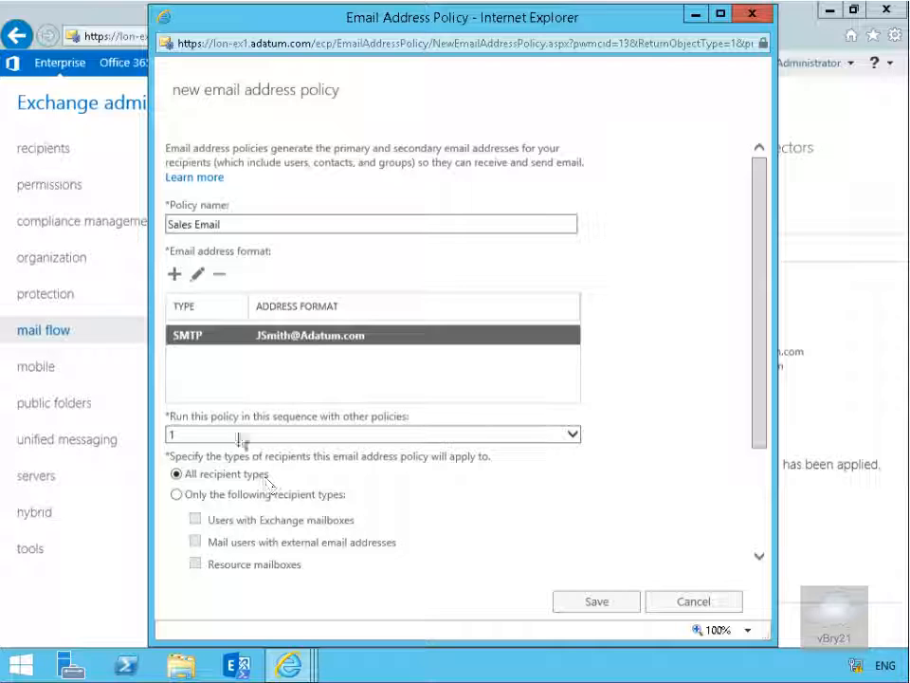
- Add a recipient-container rule restricting the policy to the Sales organizational unit
scroll("down", 3)
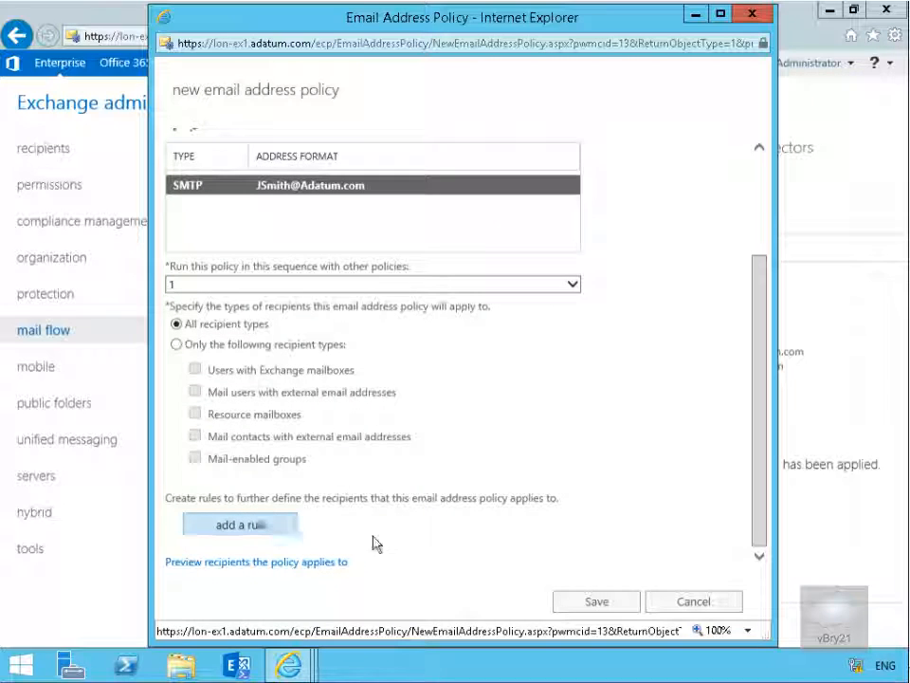
left_click(239, 523)
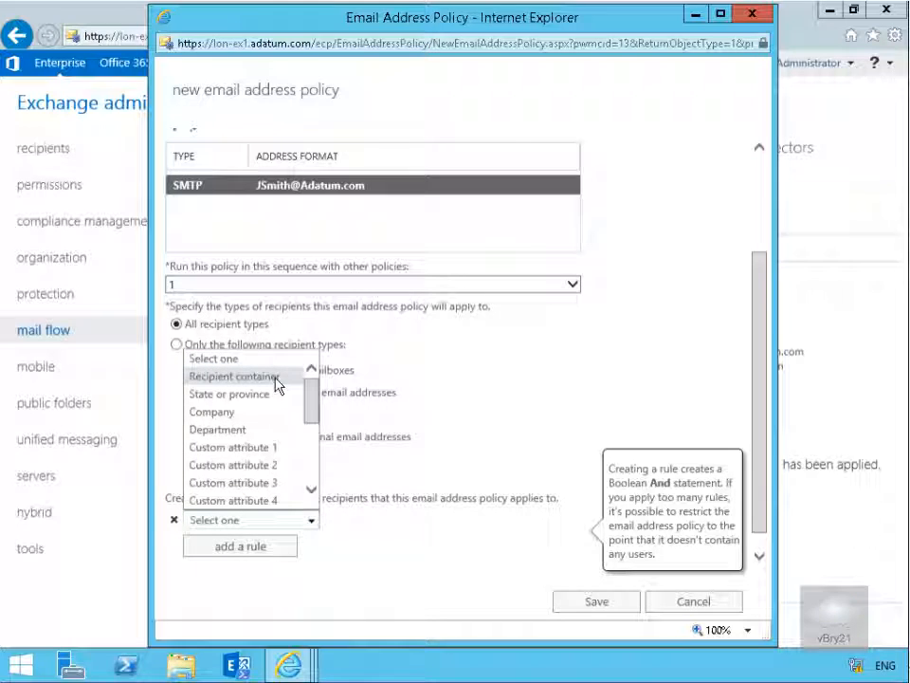
left_click(233, 375)
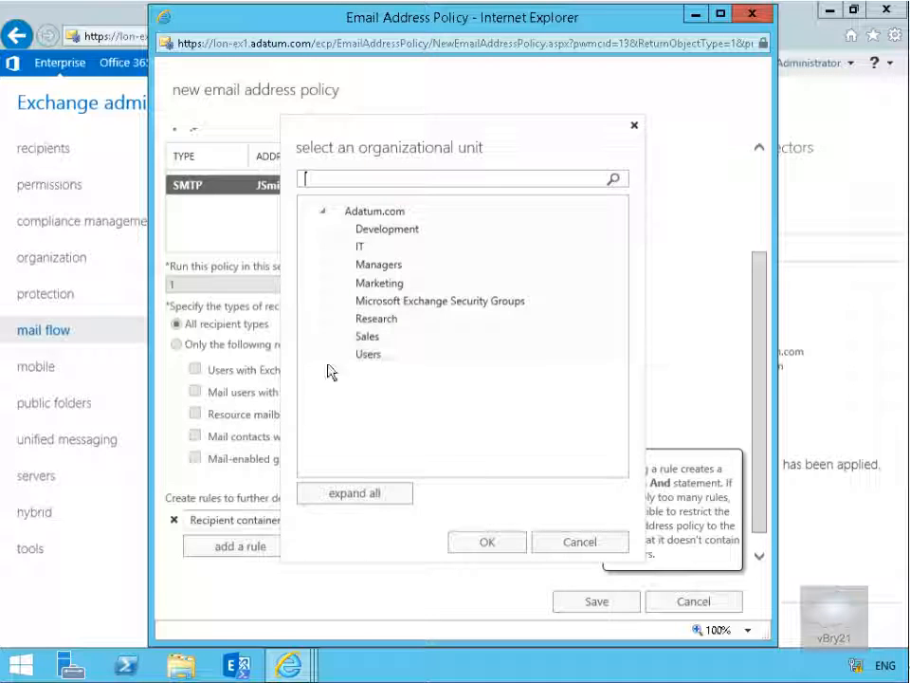
left_click(367, 335)
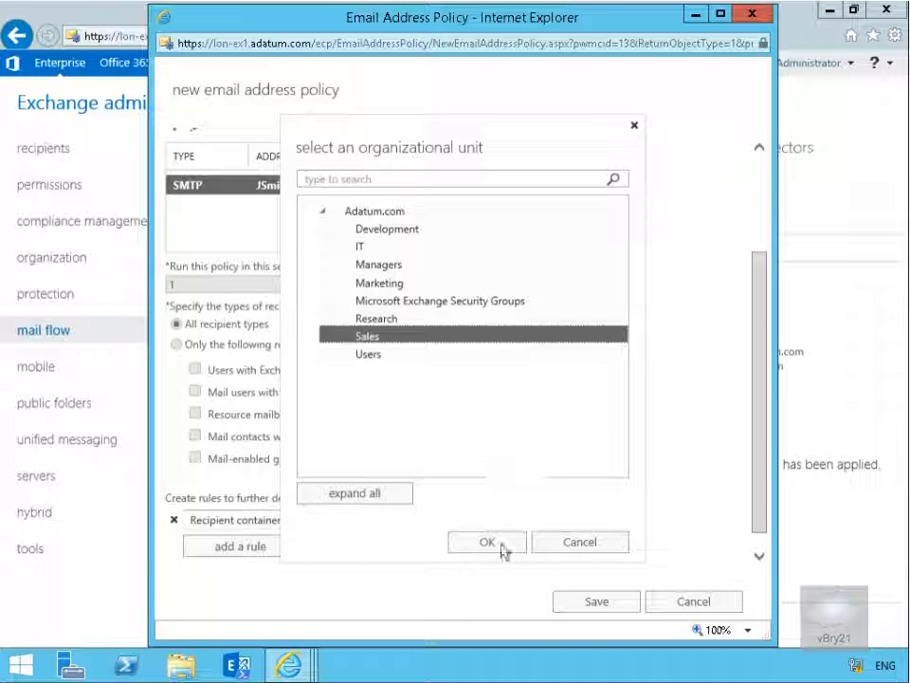
left_click(485, 542)
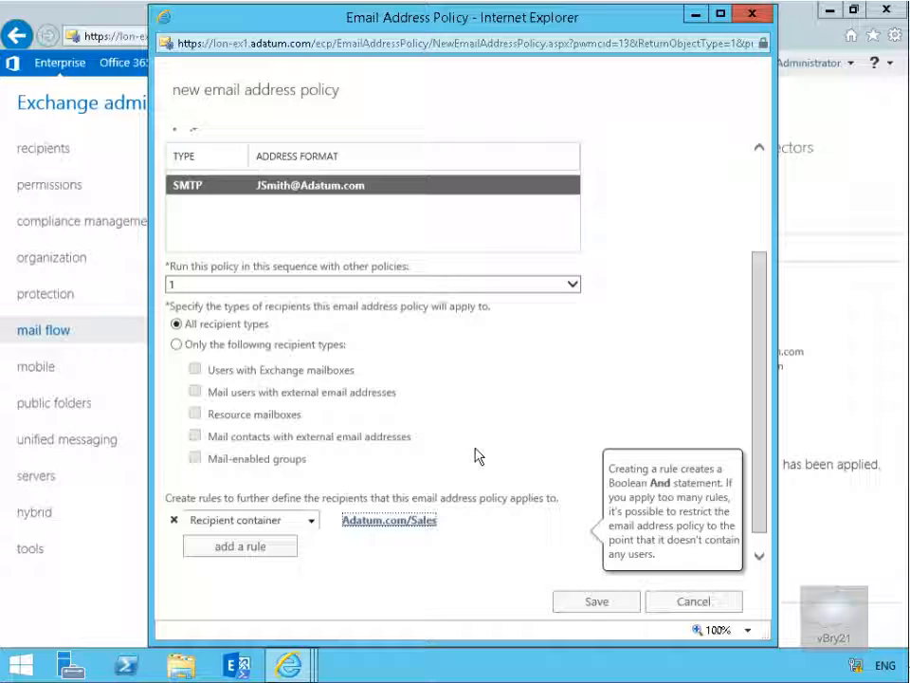
mouse_move(467, 455)
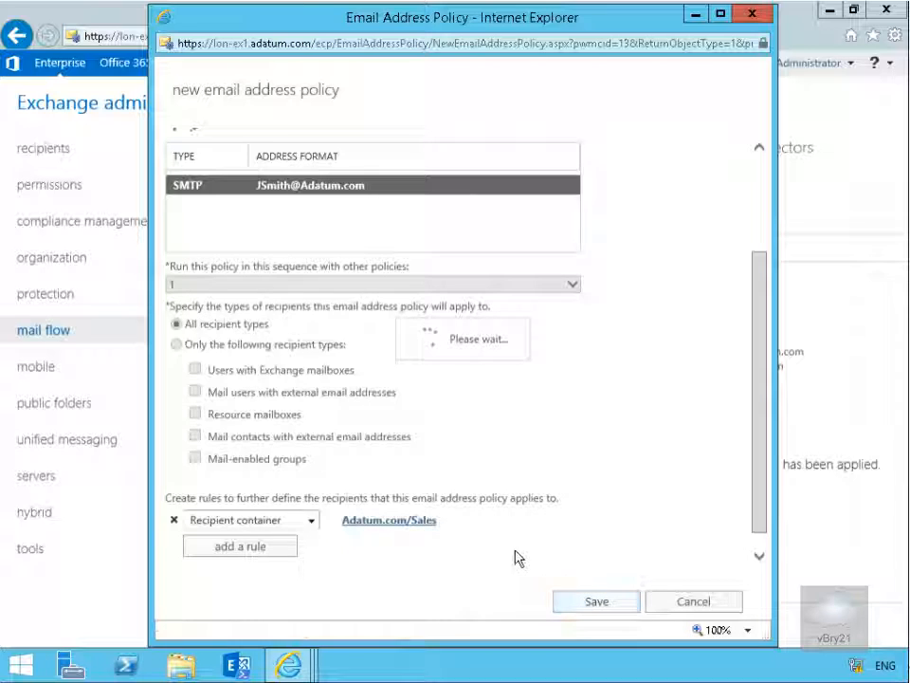
- Save the Sales Email policy, apply it from its details pane, and return to mailboxes
left_click(595, 599)
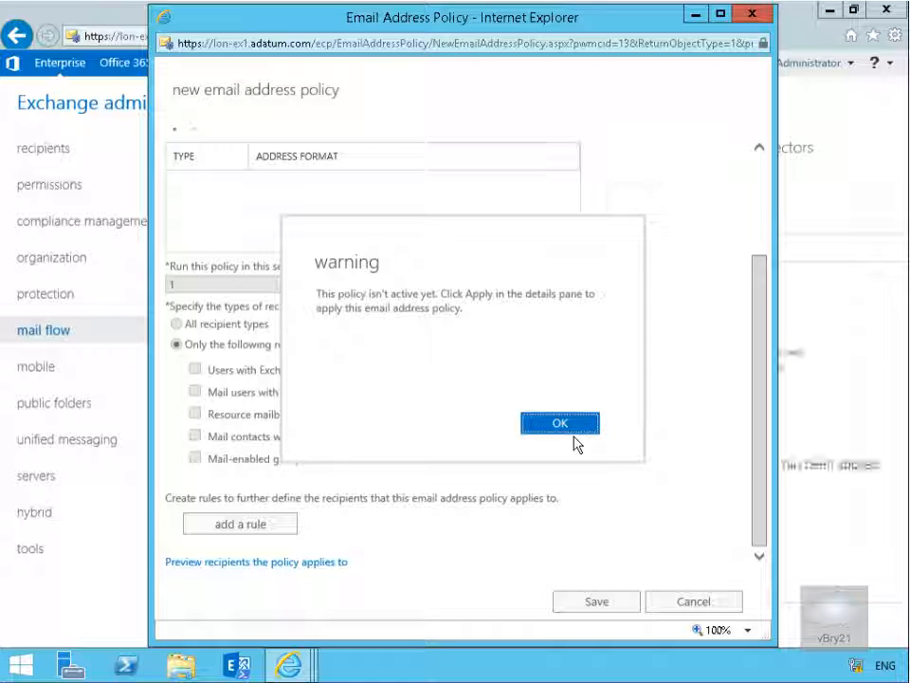
left_click(559, 422)
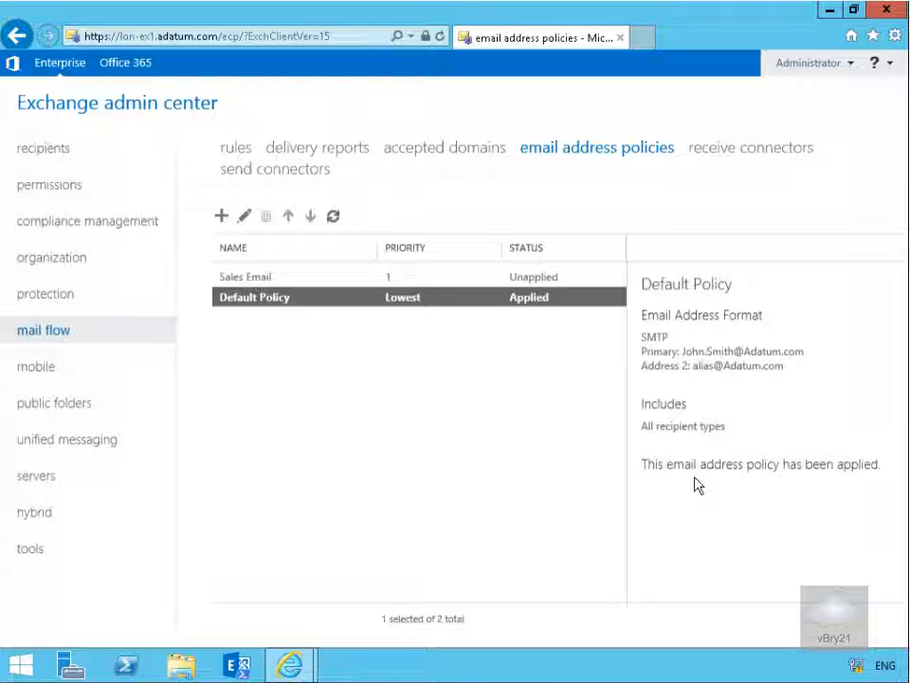
mouse_move(338, 277)
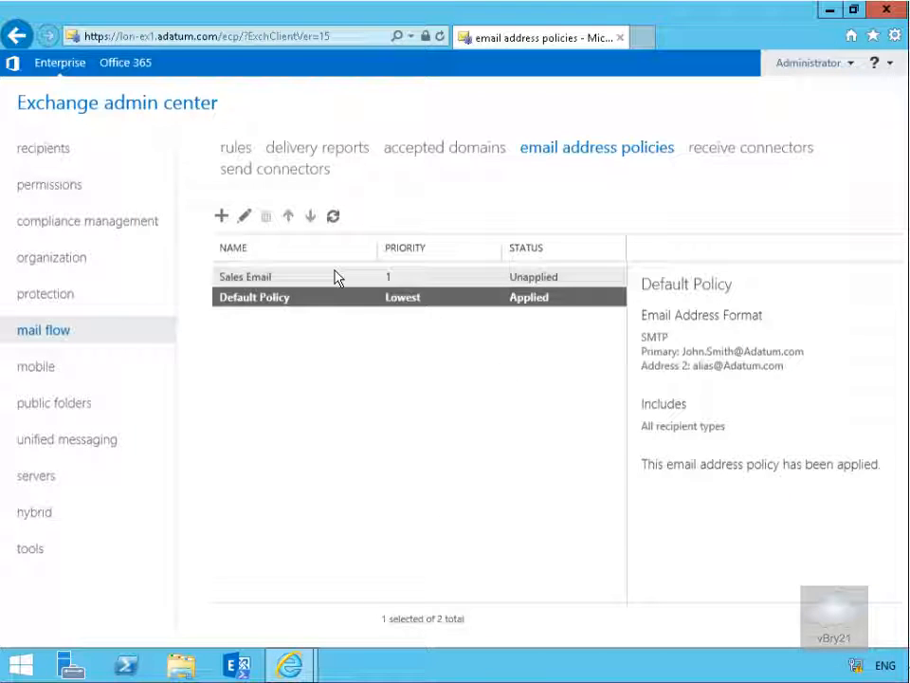
left_click(245, 277)
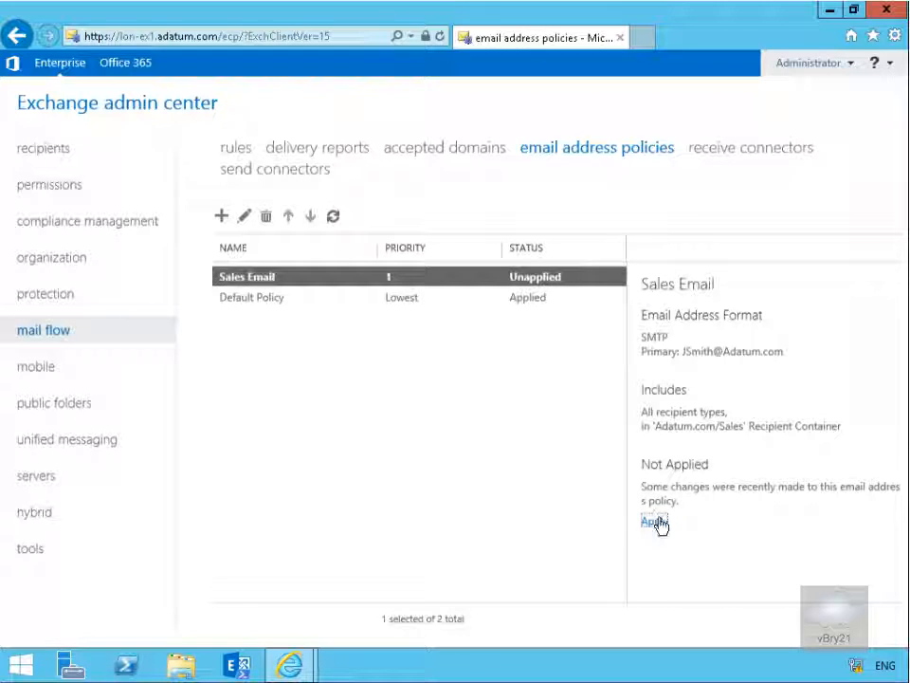
left_click(653, 521)
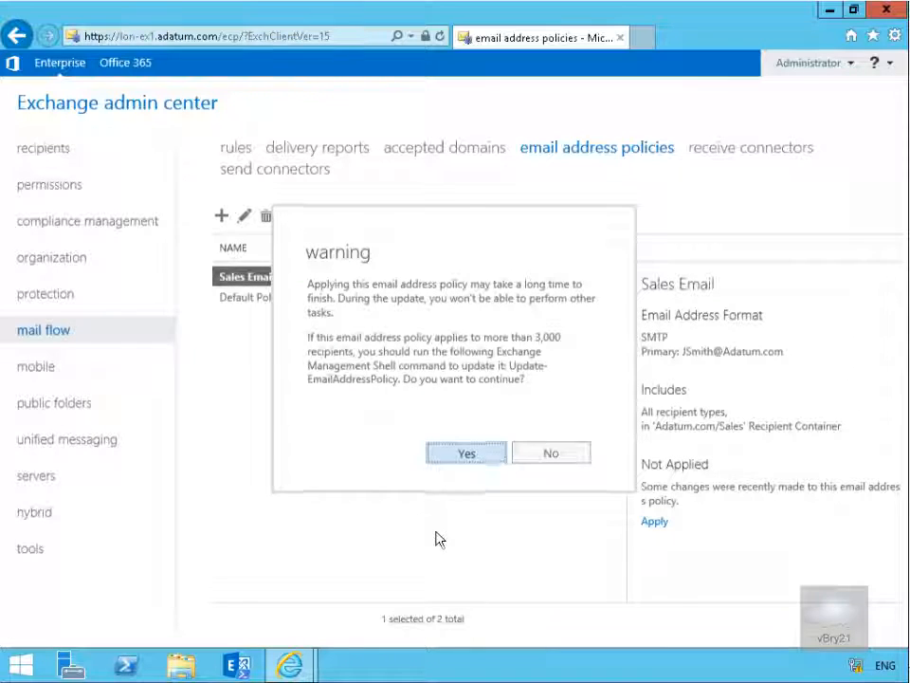
left_click(466, 452)
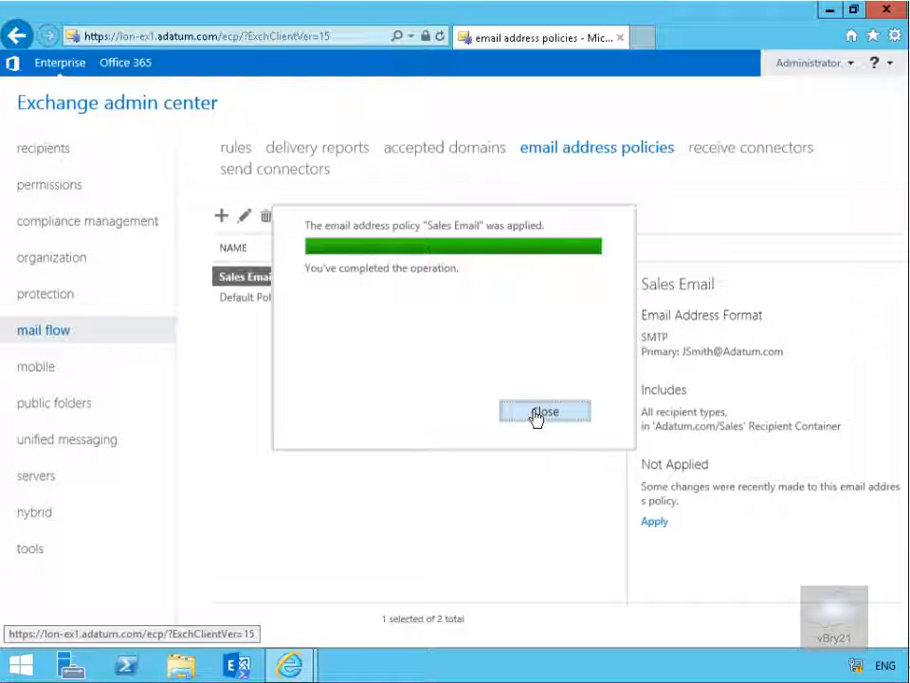
left_click(544, 412)
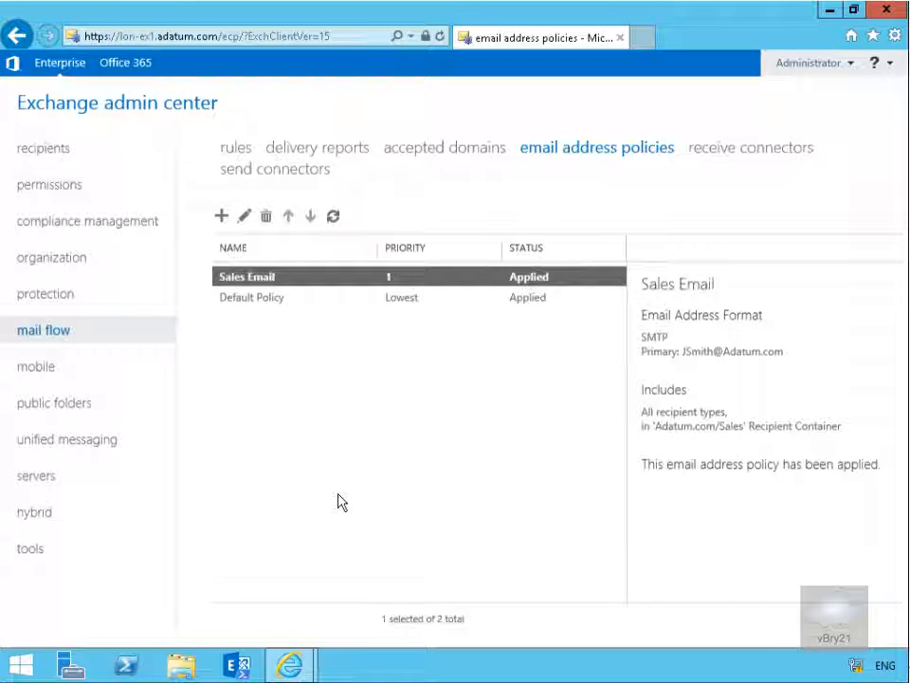
left_click(45, 147)
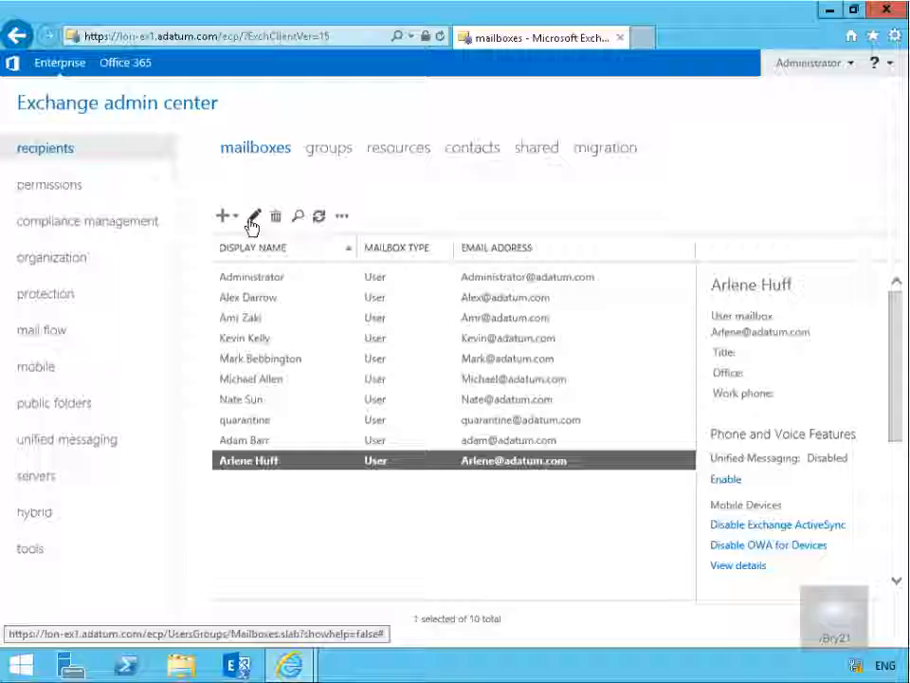
left_click(254, 217)
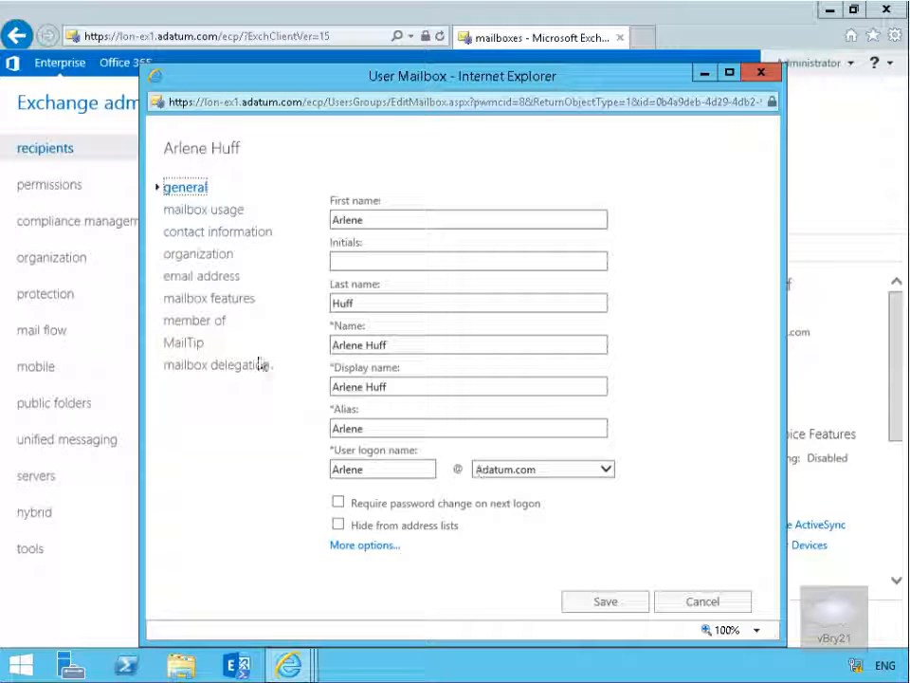
left_click(202, 274)
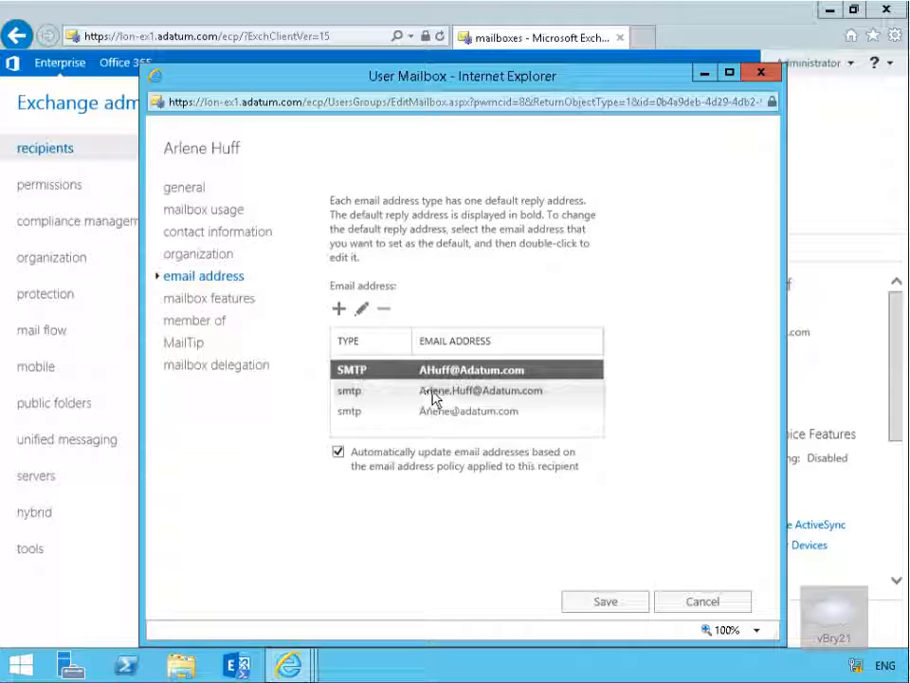
mouse_move(475, 413)
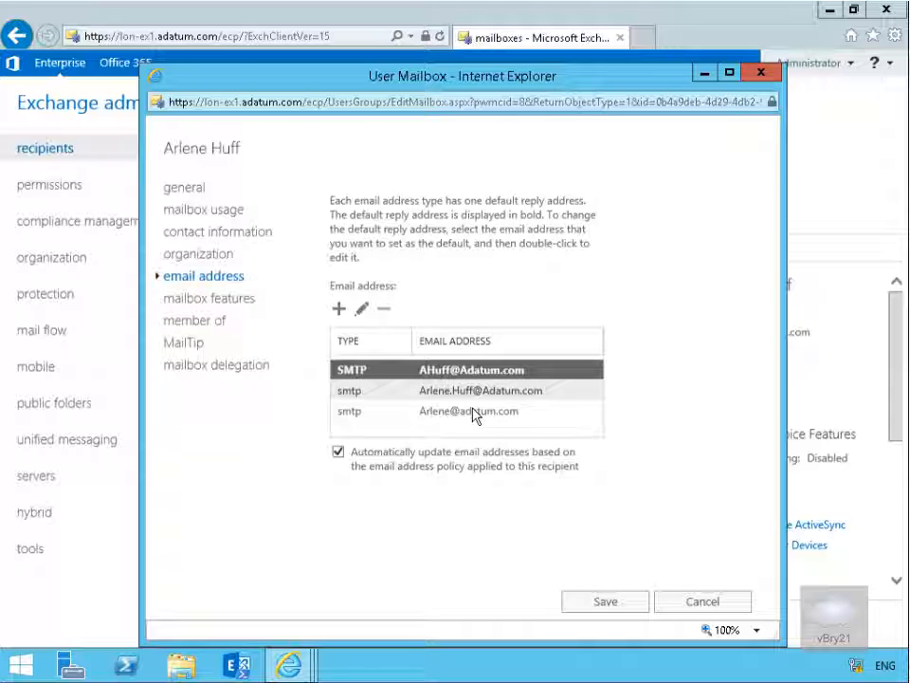
mouse_move(490, 383)
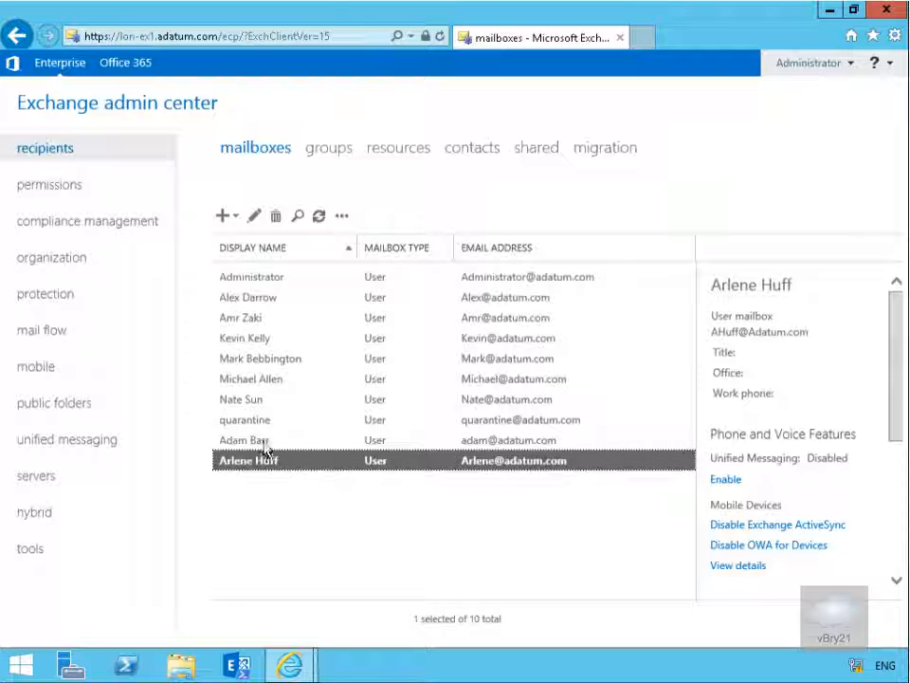
left_click(246, 440)
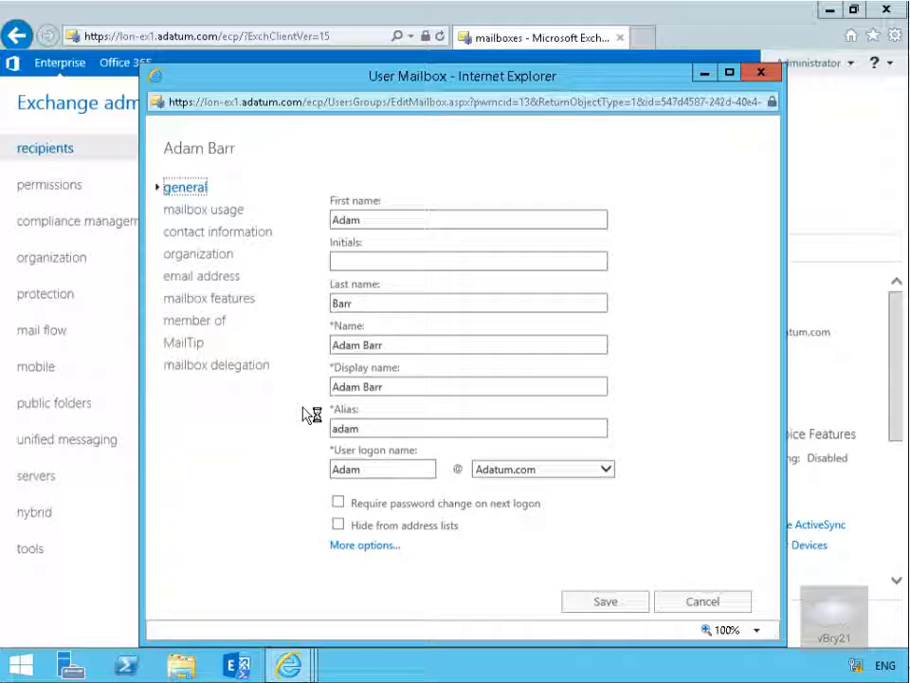
left_click(201, 276)
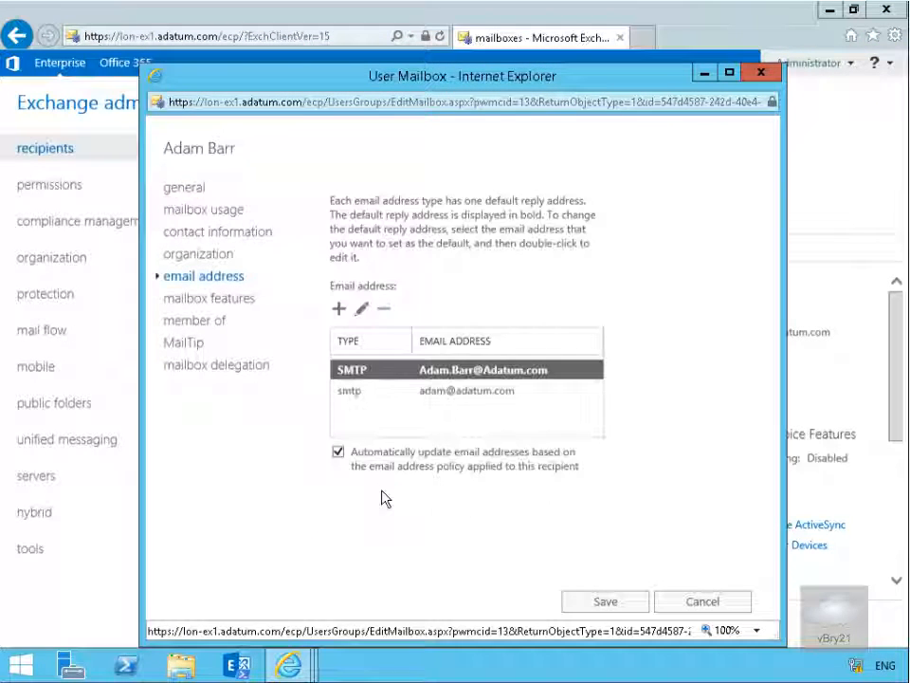
mouse_move(461, 390)
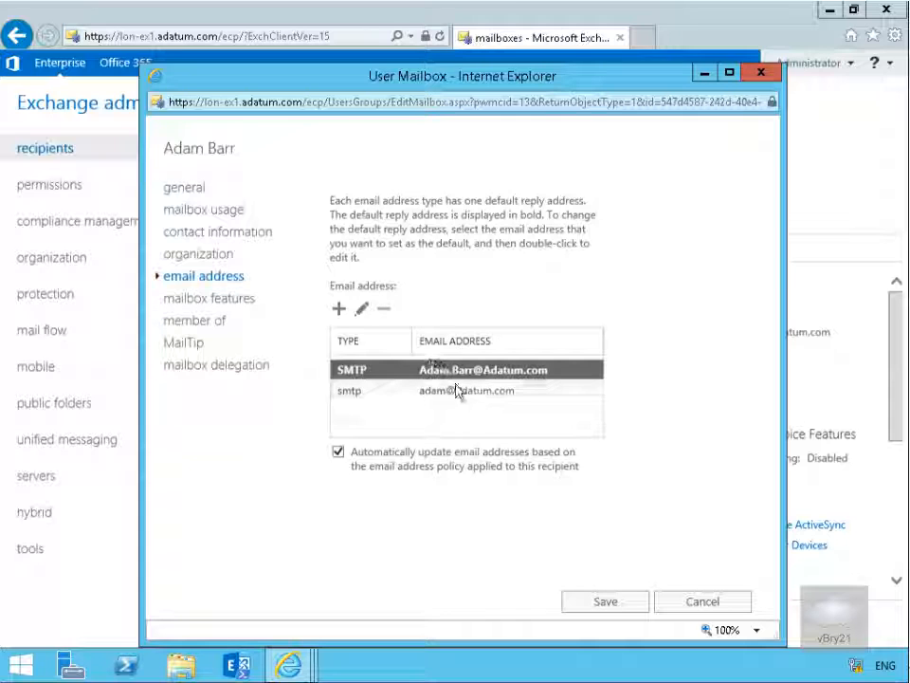